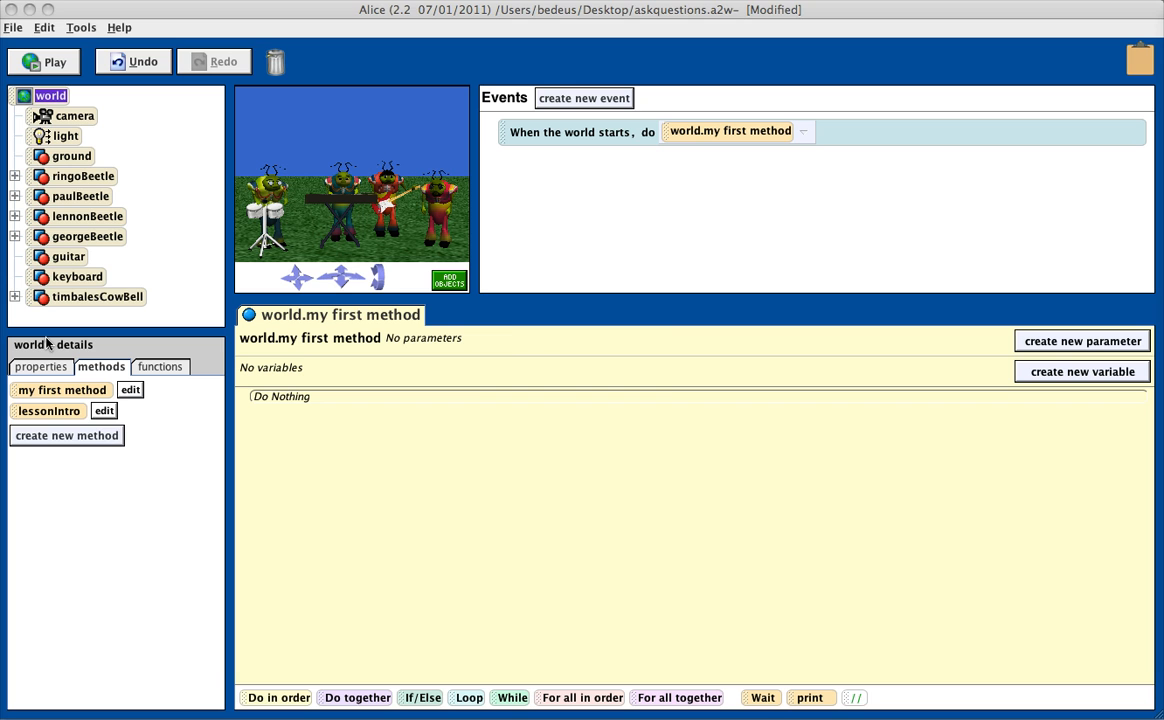
Create a new world method named TFquestion
{"action": "left_click", "coordinate": [66, 436]}
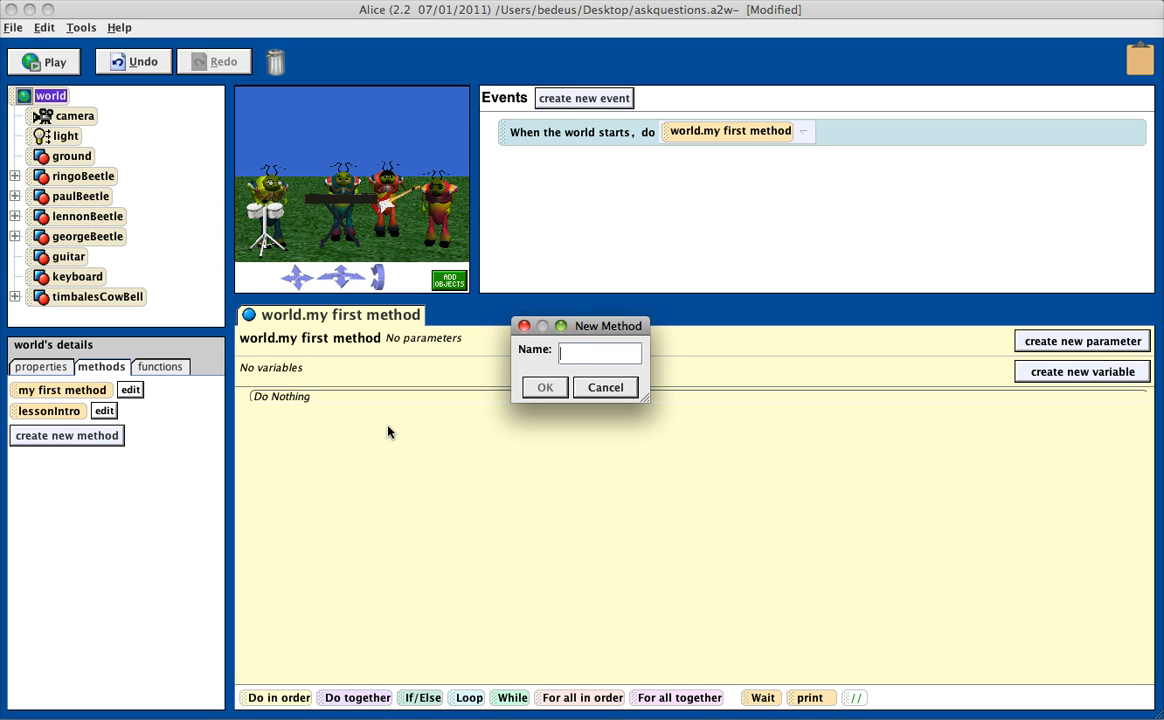
{"action": "type", "text": "TF"}
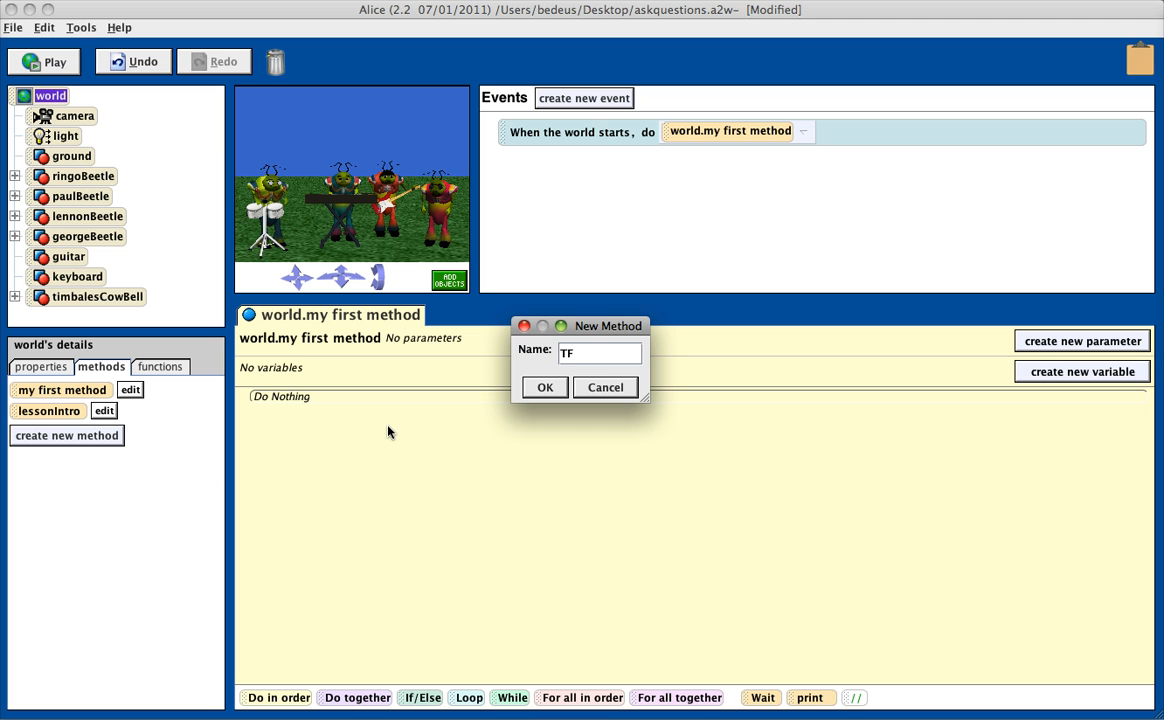
{"action": "type", "text": "question"}
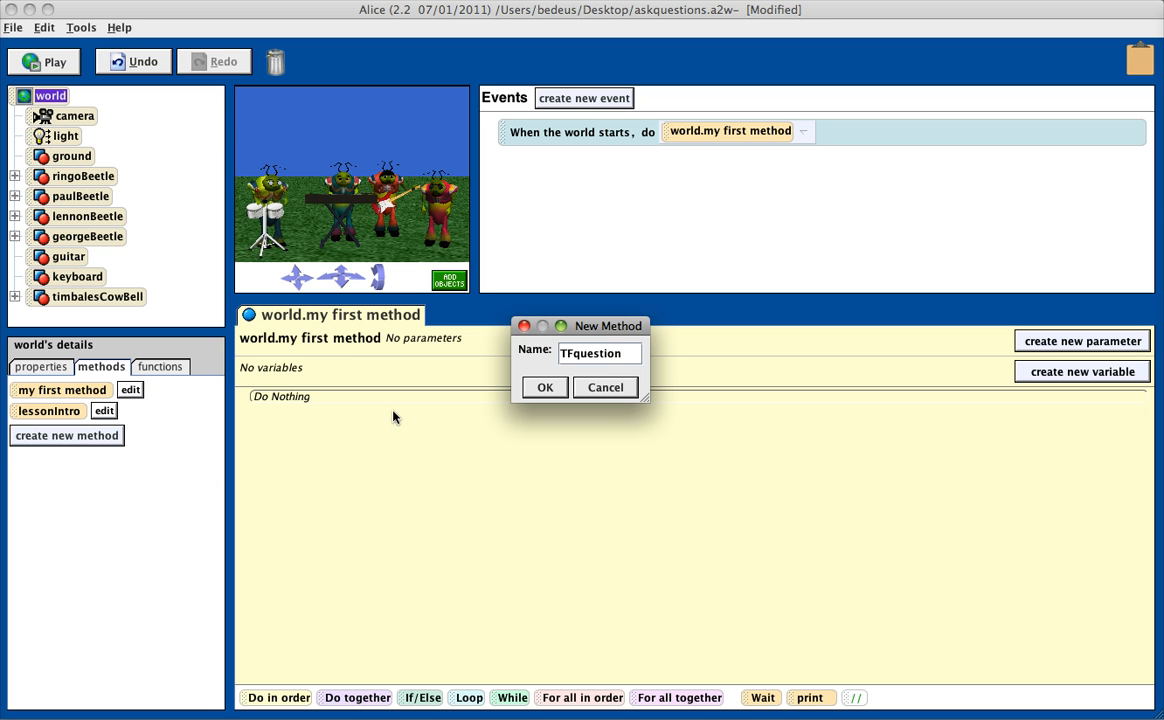
{"action": "left_click", "coordinate": [544, 387]}
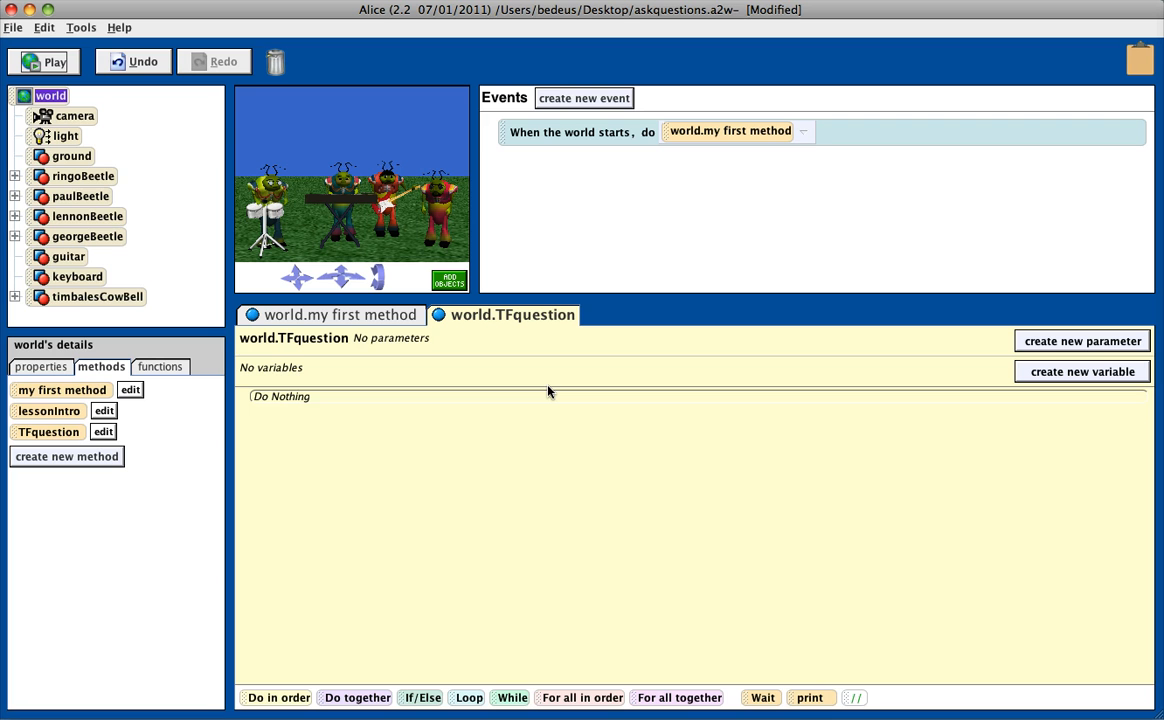
{"action": "mouse_move", "coordinate": [374, 408]}
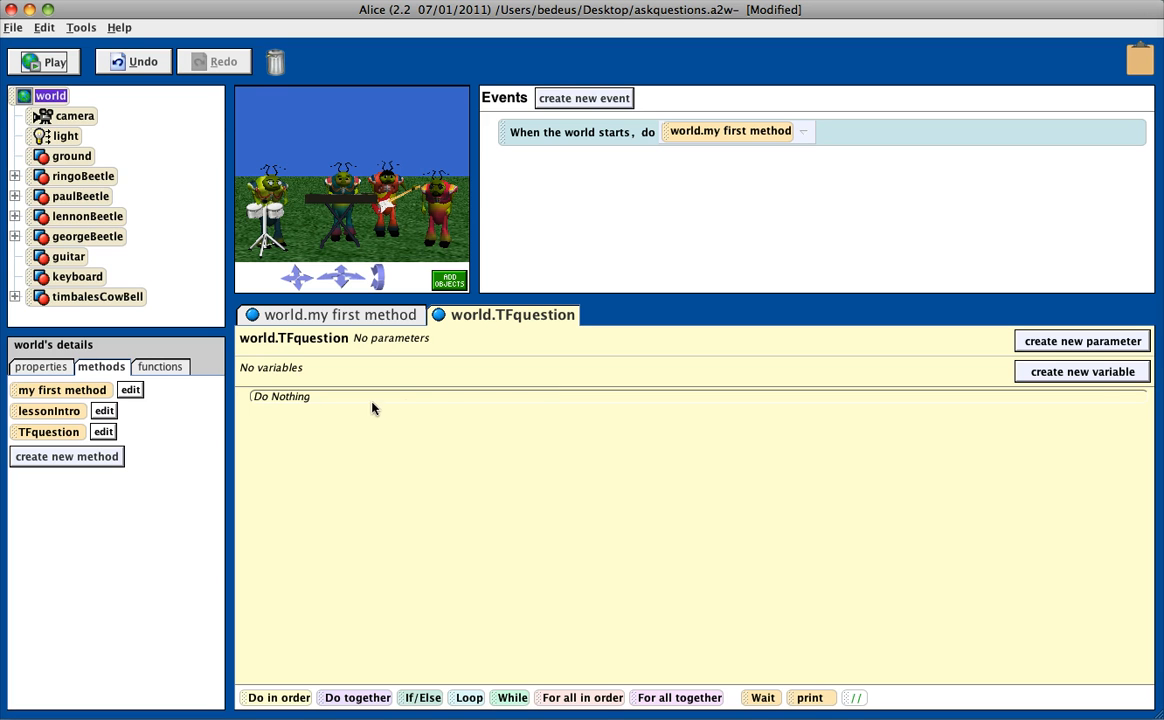
{"action": "mouse_move", "coordinate": [440, 402]}
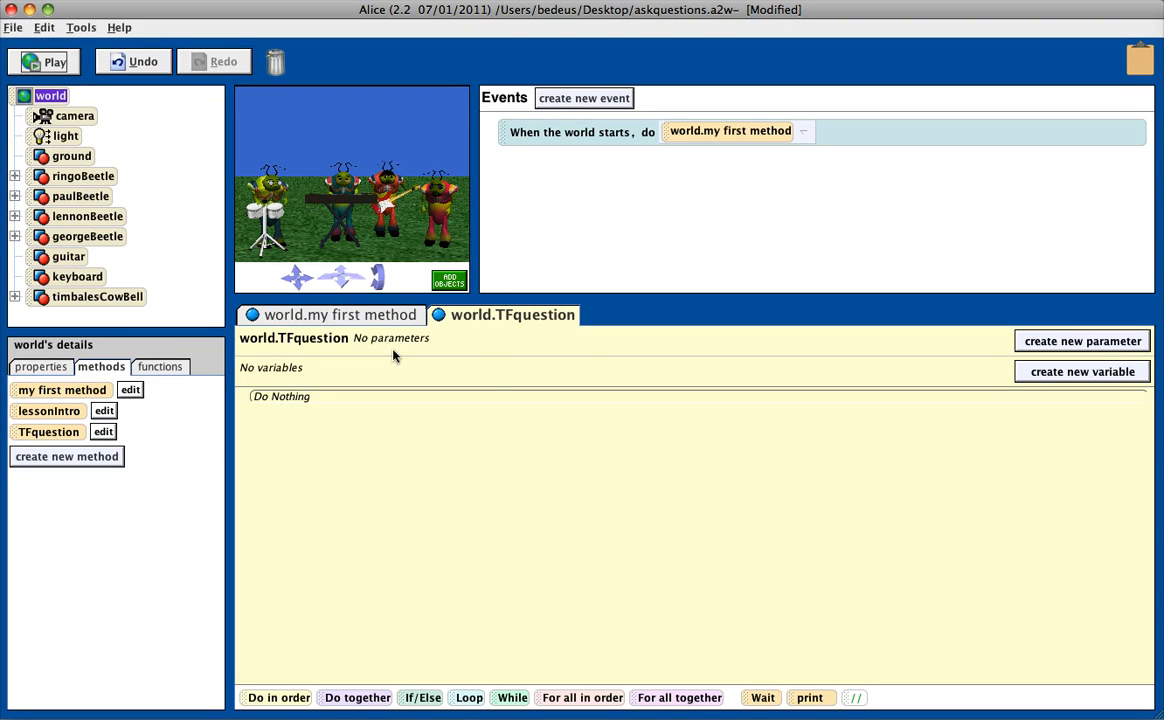
{"action": "mouse_move", "coordinate": [751, 343]}
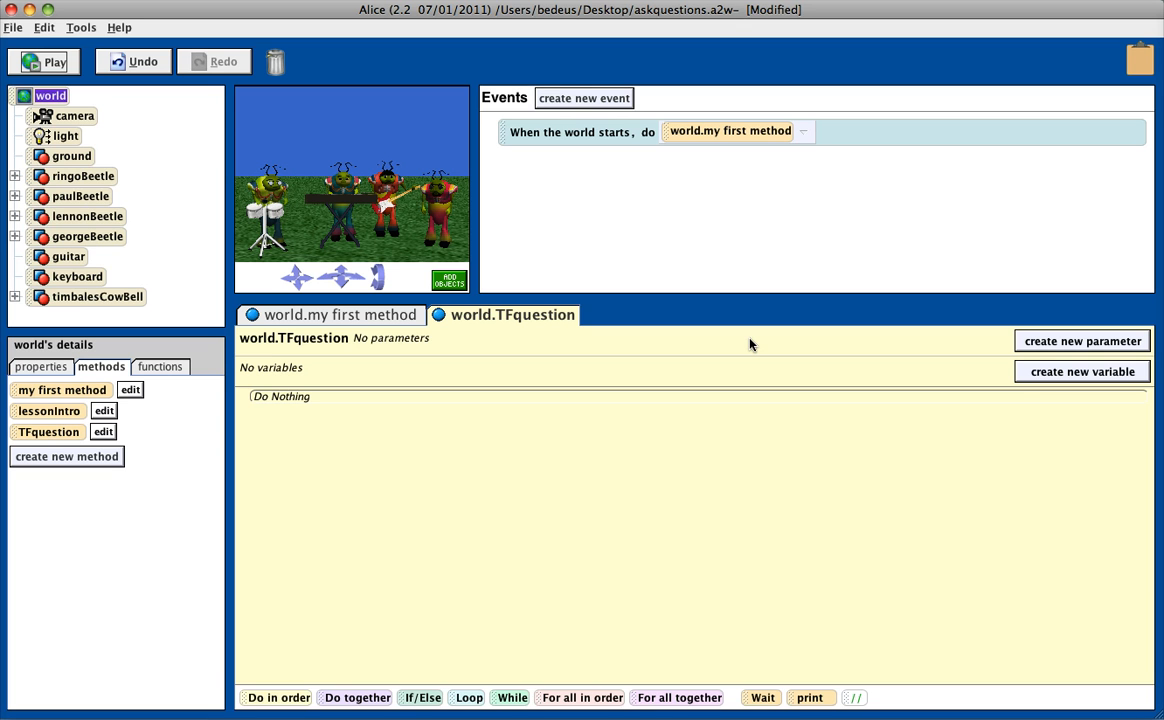
{"action": "mouse_move", "coordinate": [1077, 375]}
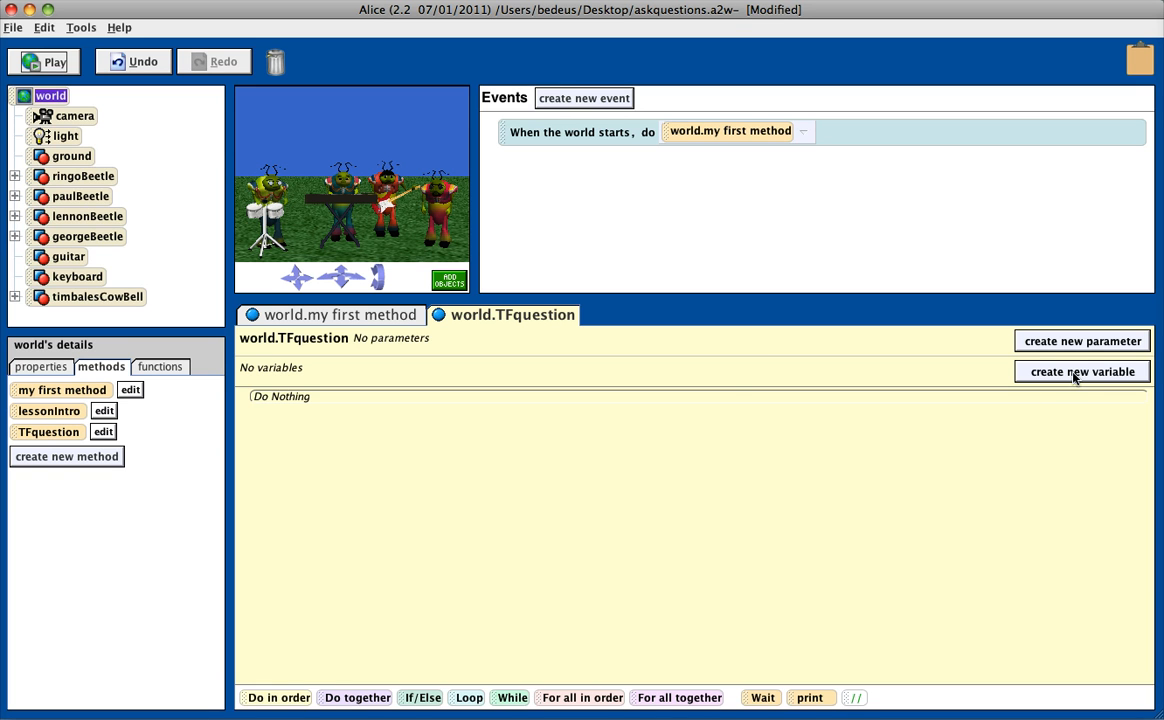
Add a local Boolean variable TFanswer with initial value true to TFquestion
{"action": "left_click", "coordinate": [1081, 371]}
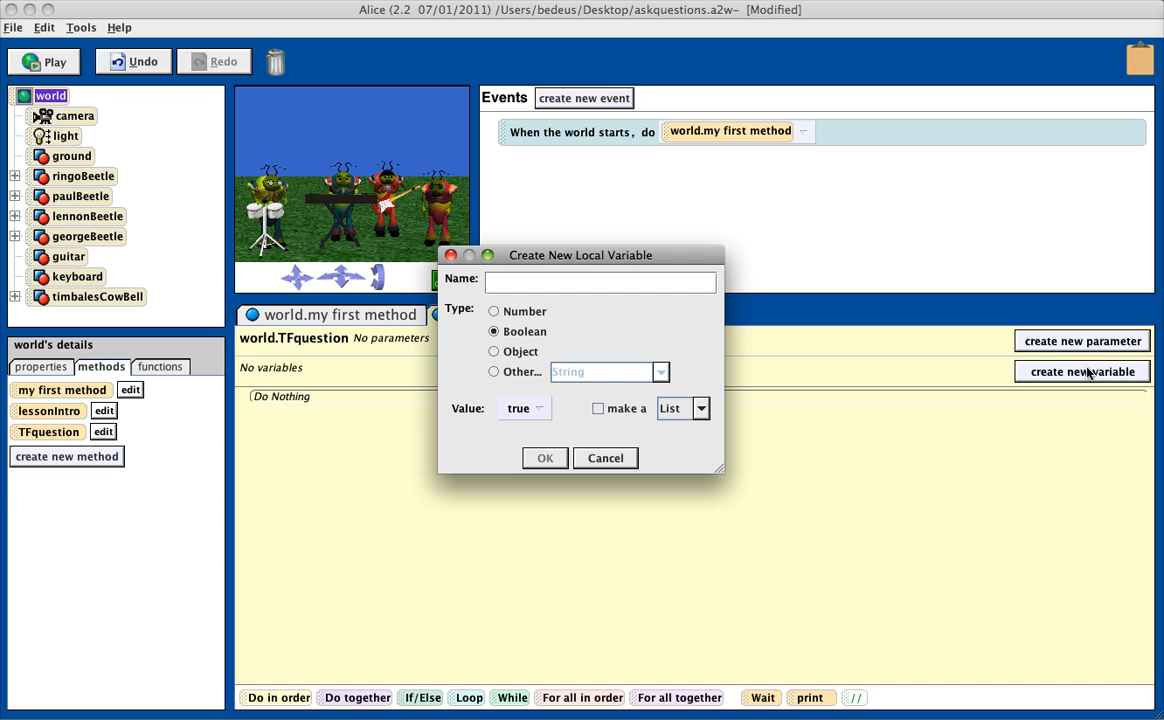
{"action": "left_click", "coordinate": [600, 281]}
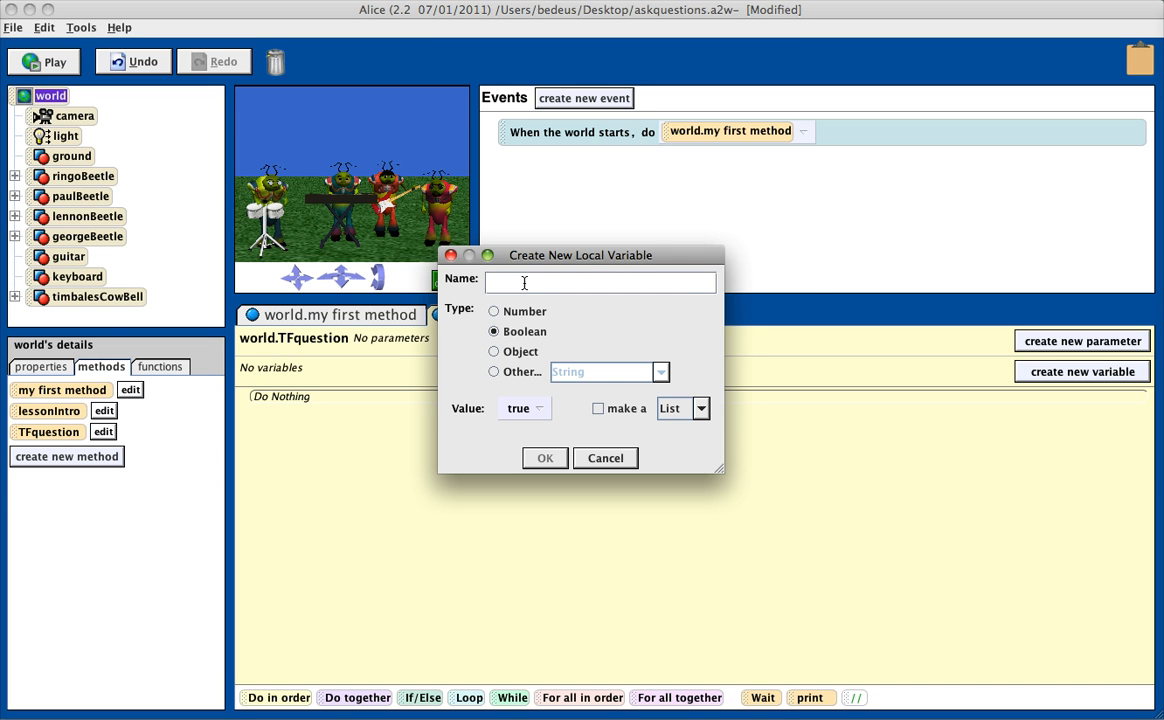
{"action": "type", "text": "T"}
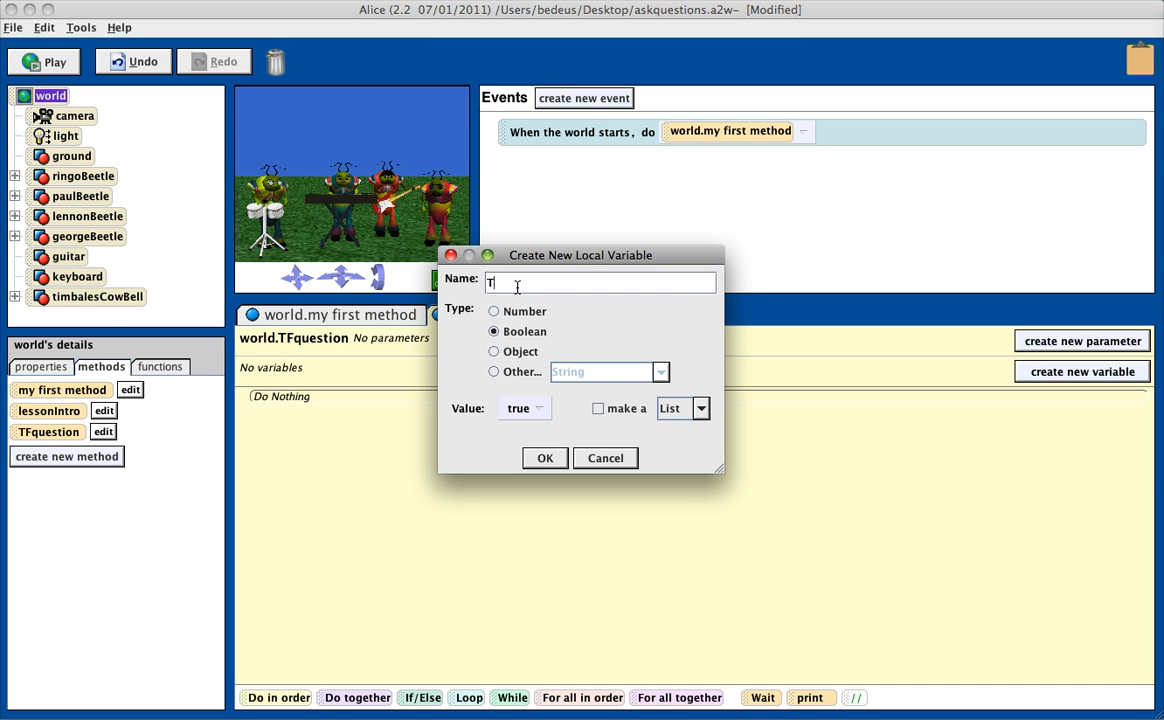
{"action": "type", "text": "Fanswer"}
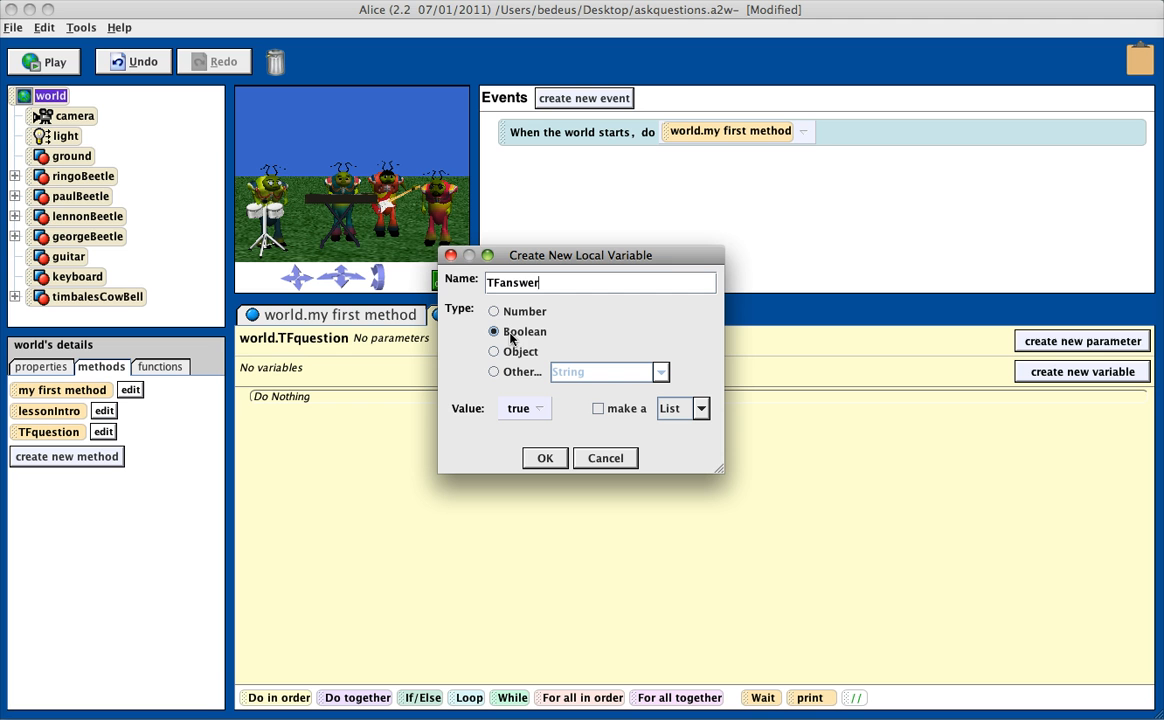
{"action": "mouse_move", "coordinate": [553, 407]}
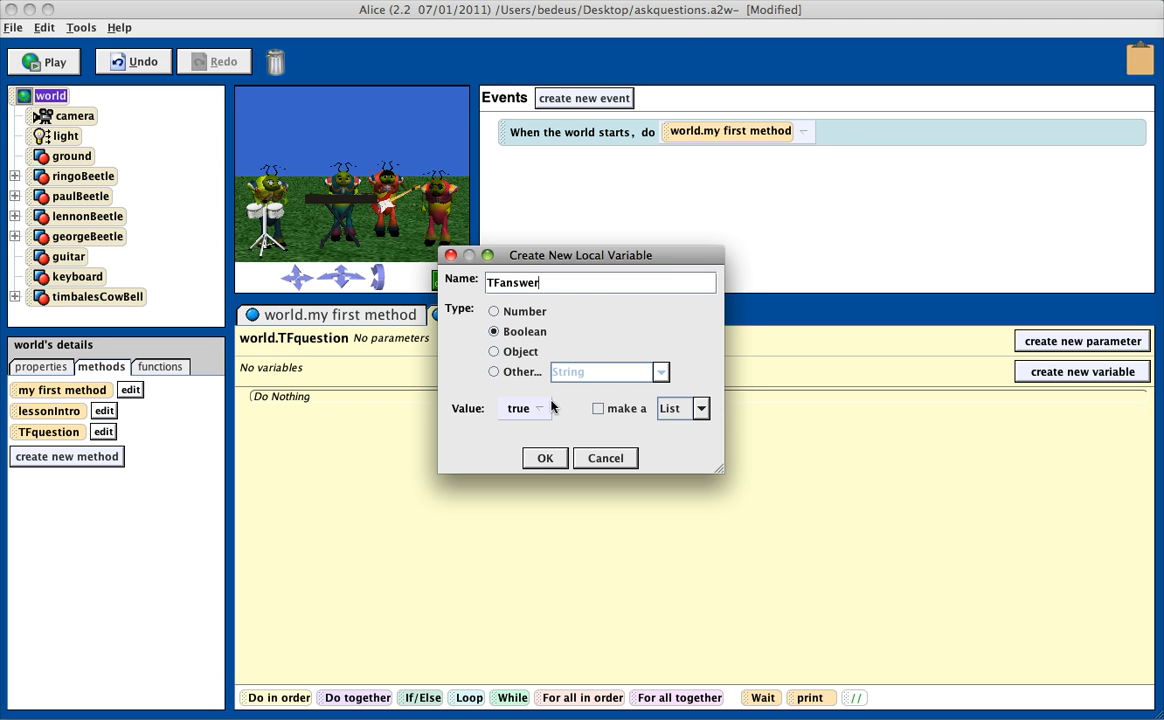
{"action": "left_click", "coordinate": [545, 458]}
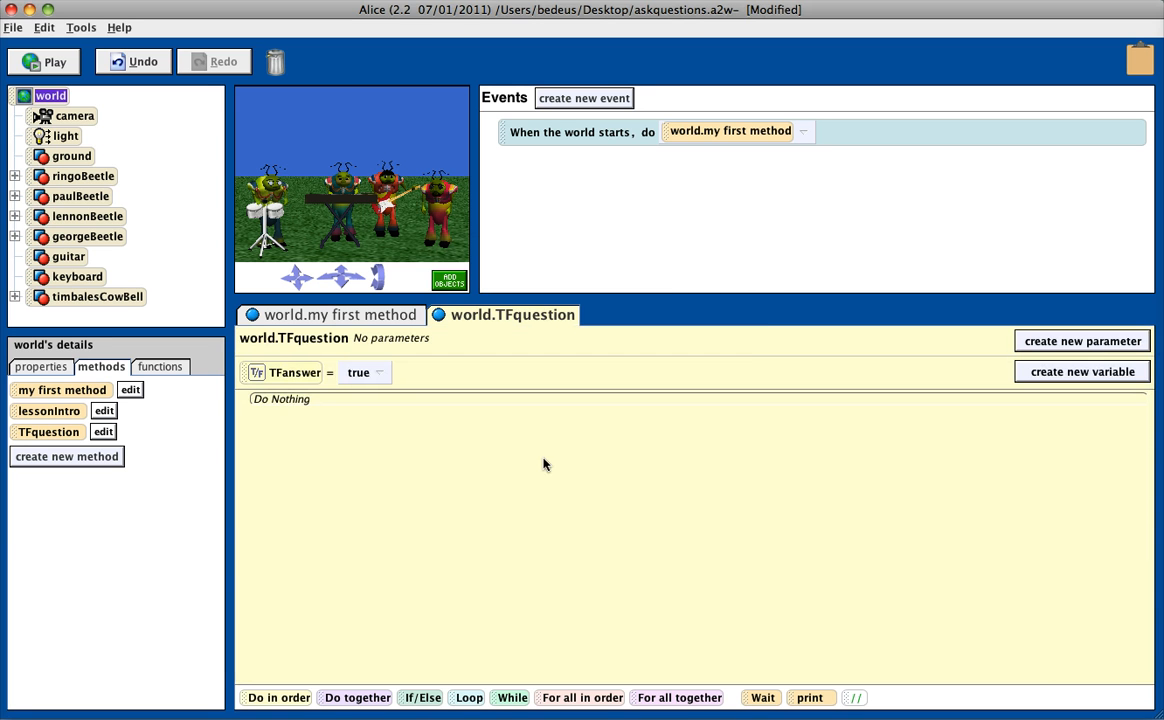
{"action": "mouse_move", "coordinate": [300, 373]}
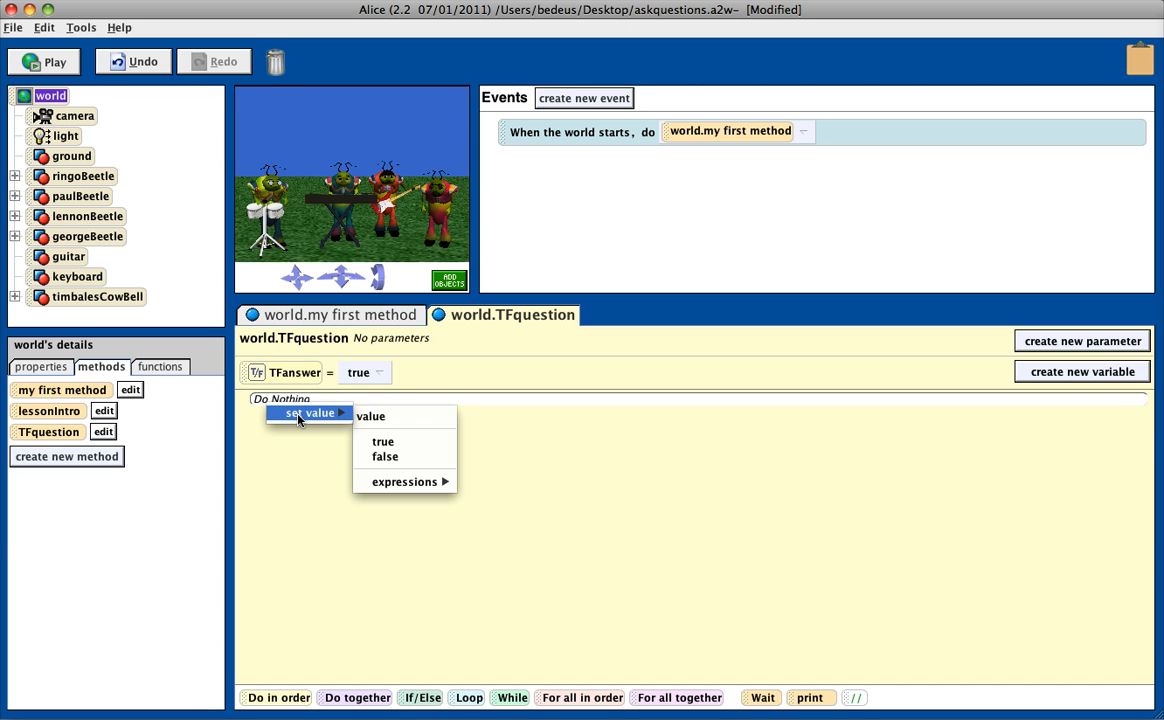
{"action": "mouse_move", "coordinate": [330, 423]}
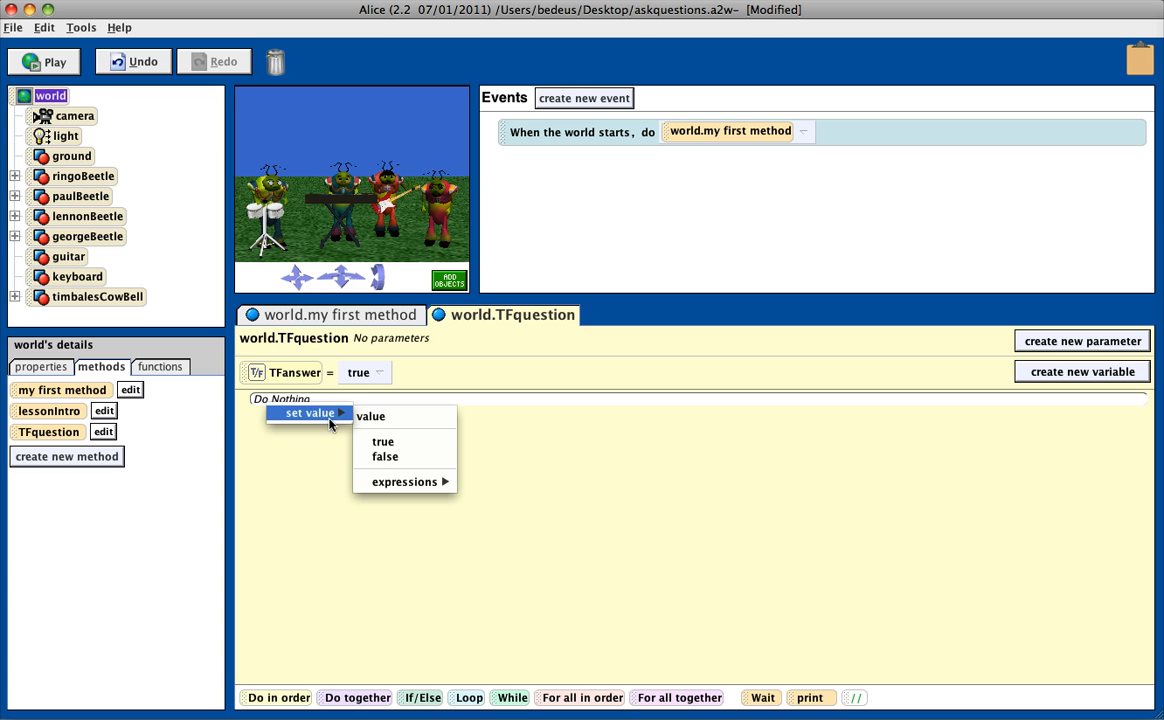
{"action": "mouse_move", "coordinate": [384, 441]}
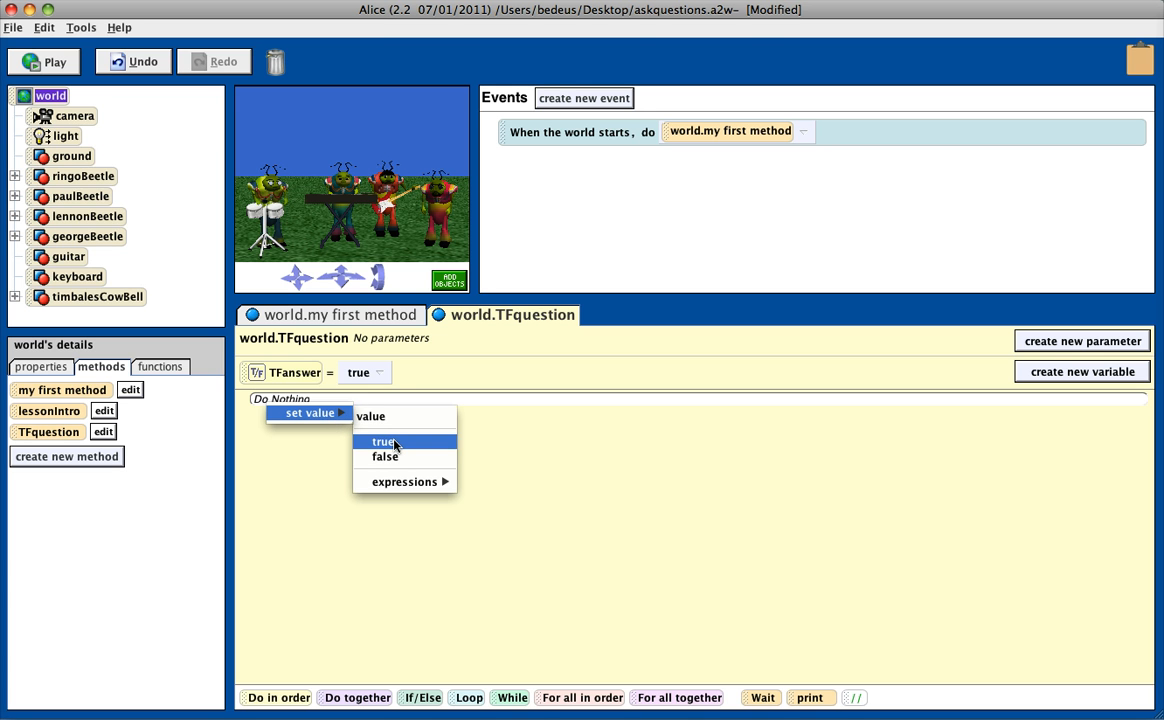
Choose true as the value in TFanswer's set value statement
{"action": "left_click", "coordinate": [381, 441]}
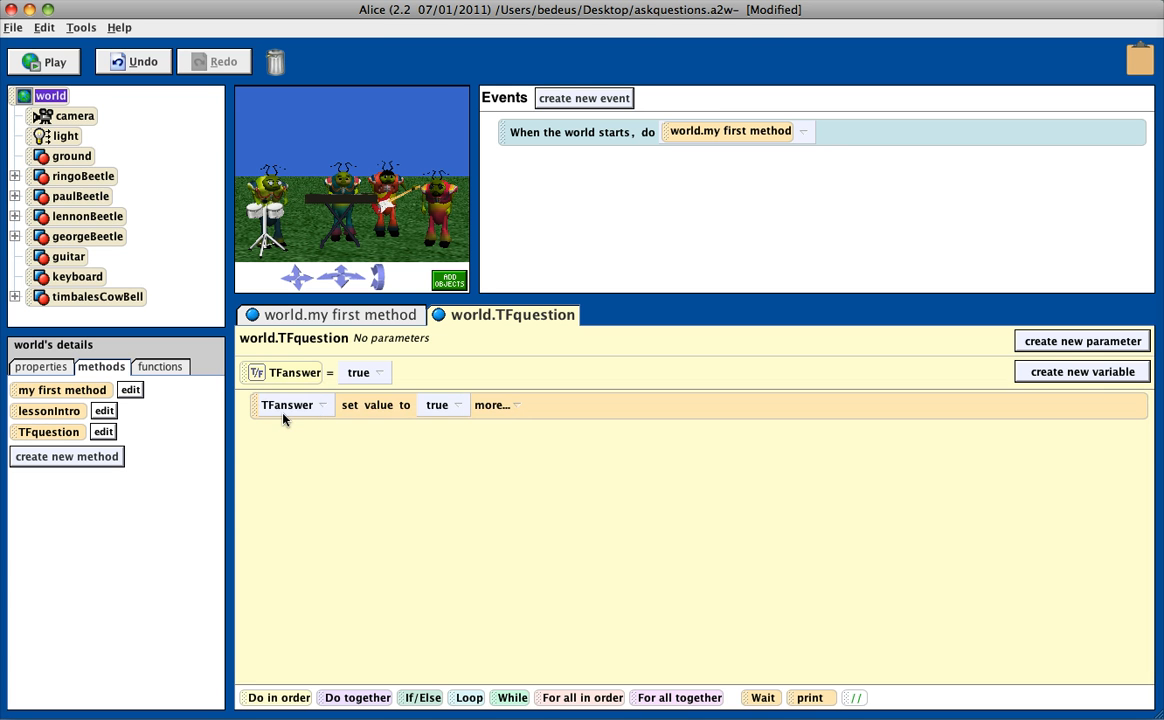
{"action": "mouse_move", "coordinate": [452, 412]}
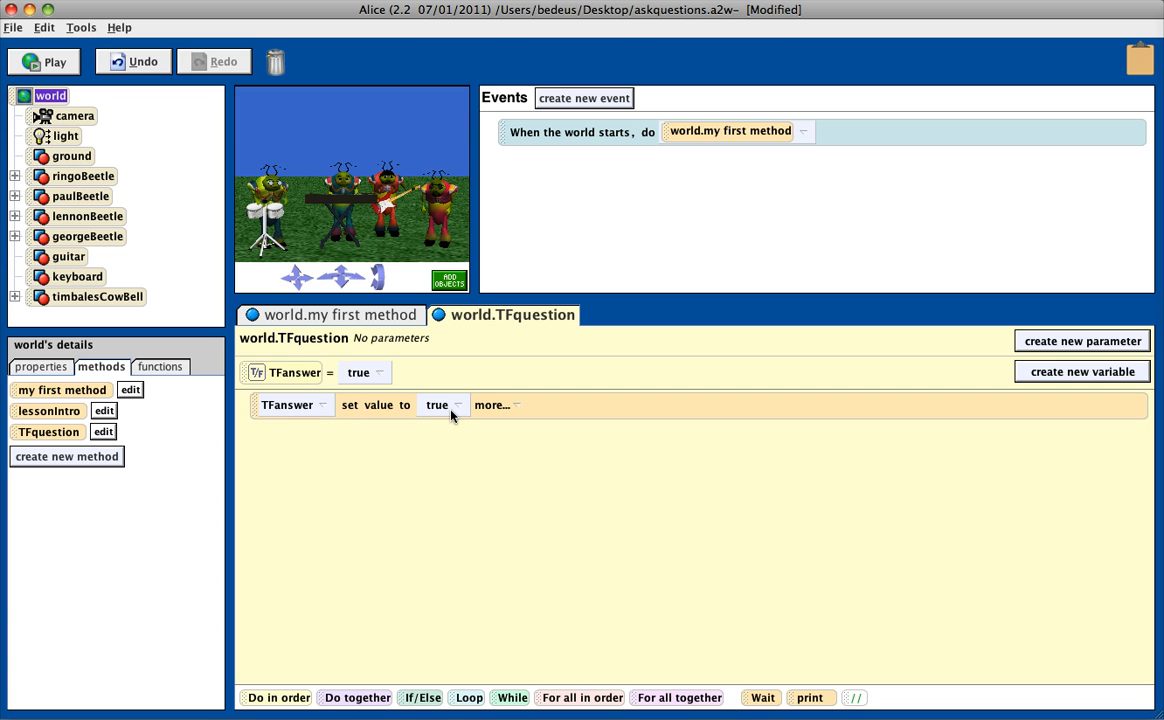
{"action": "mouse_move", "coordinate": [457, 408]}
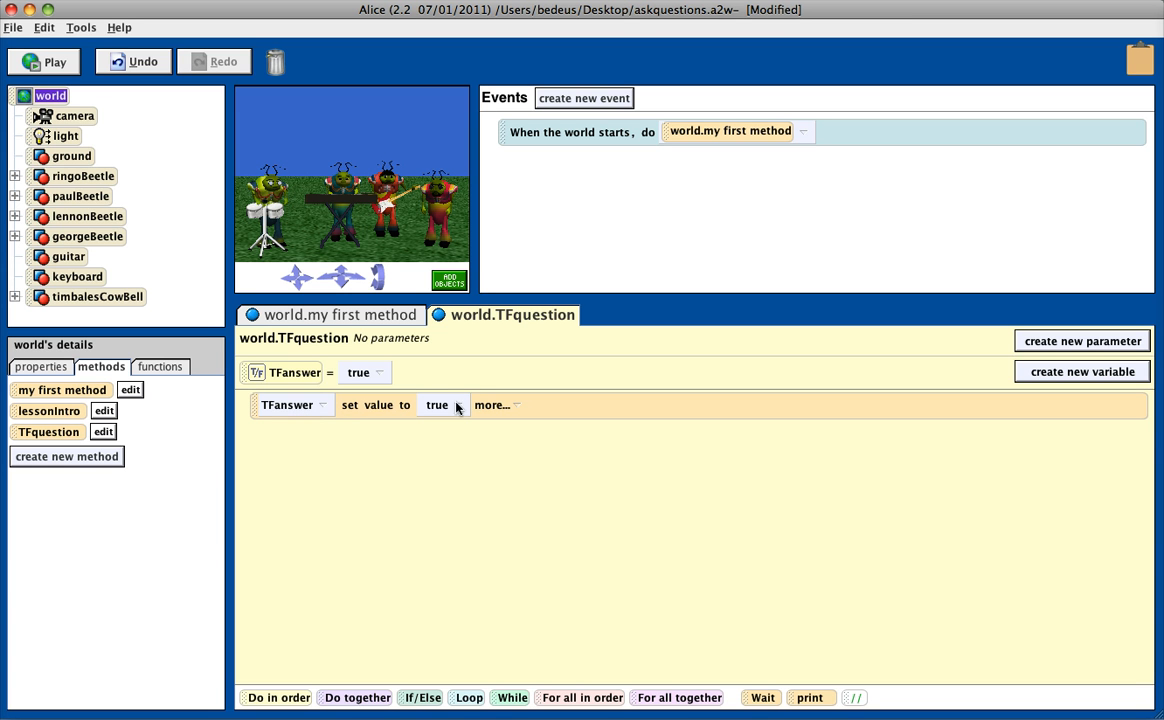
{"action": "mouse_move", "coordinate": [445, 415]}
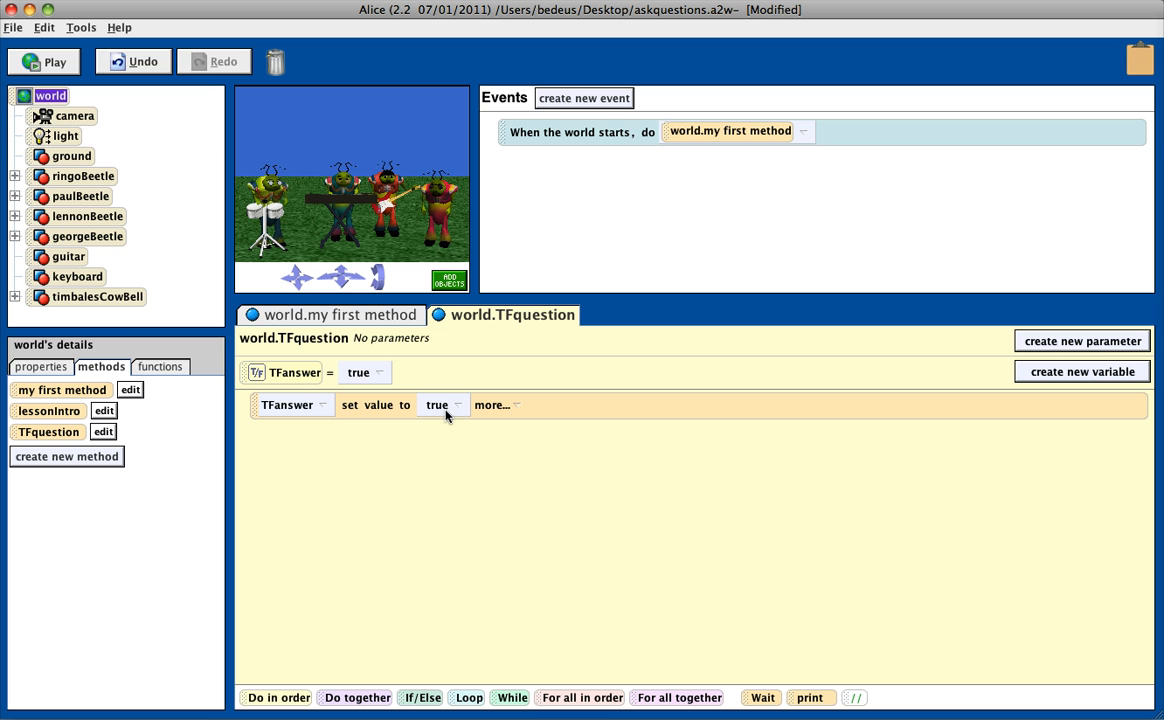
{"action": "mouse_move", "coordinate": [98, 155]}
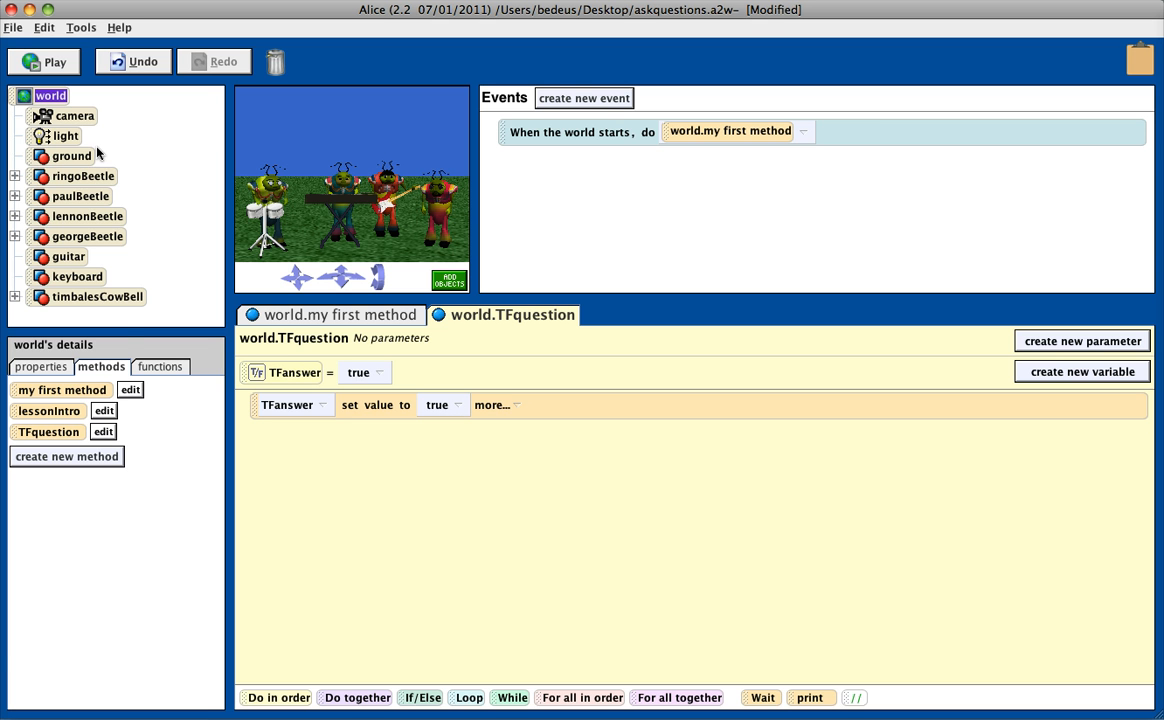
Place the world's ask-user yes-or-no function into TFanswer's value and save the world
{"action": "left_click", "coordinate": [160, 367]}
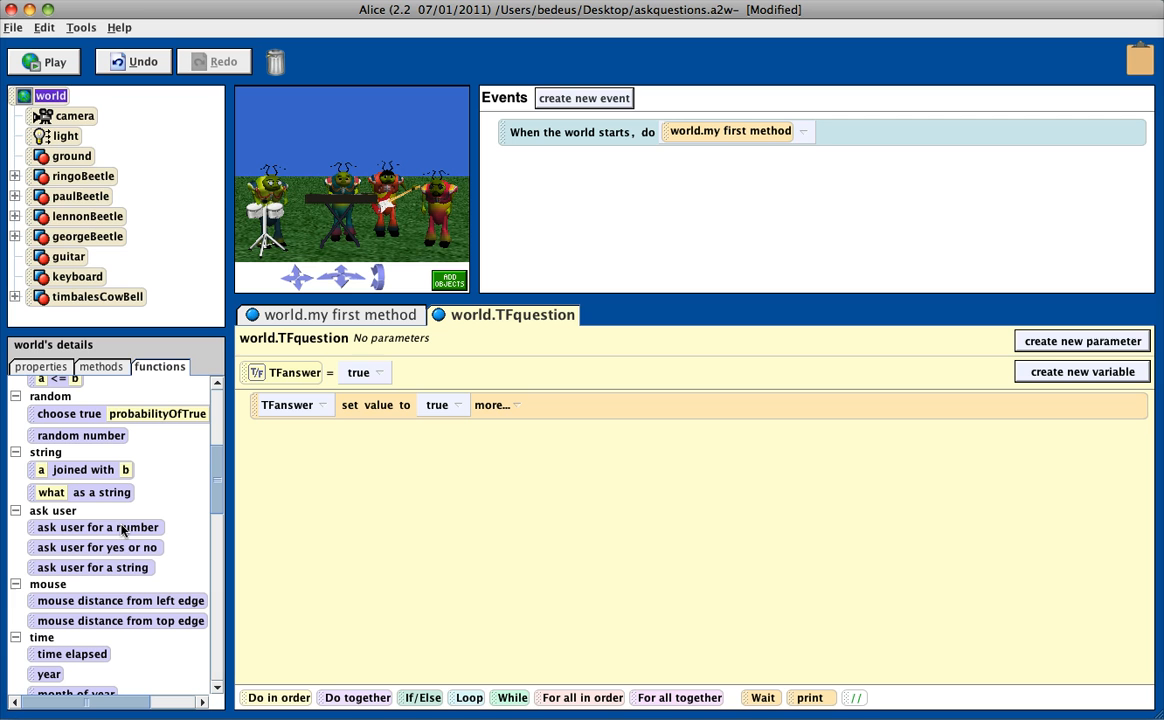
{"action": "mouse_move", "coordinate": [163, 547]}
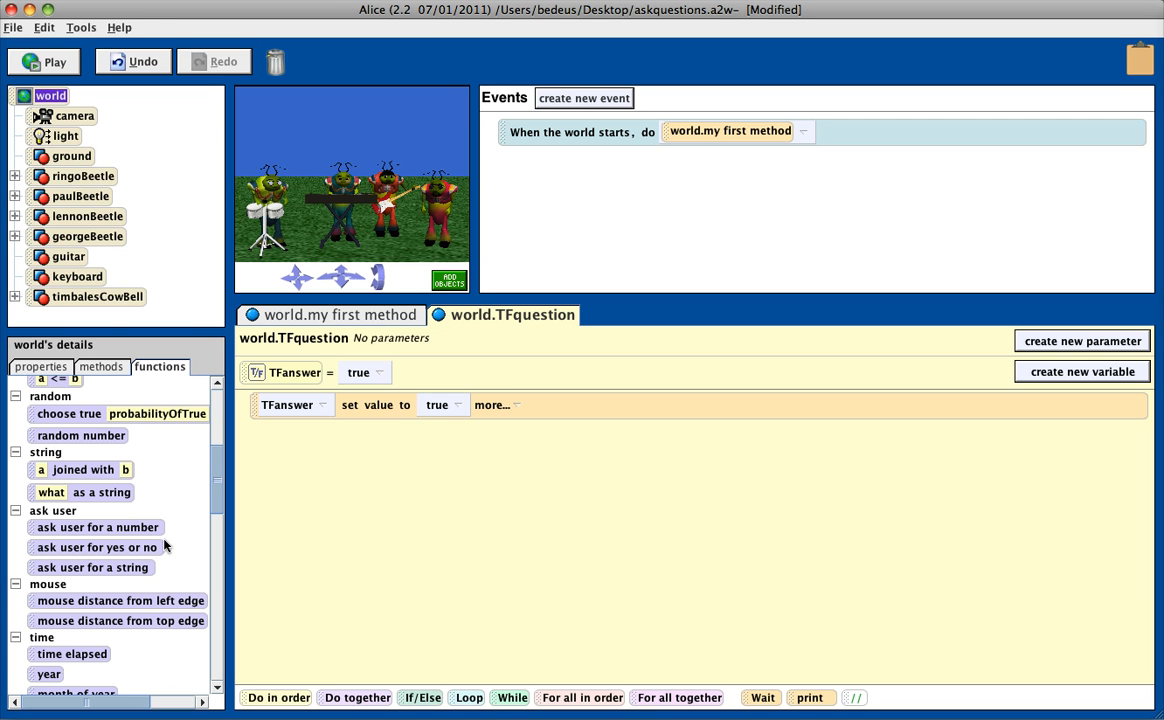
{"action": "mouse_move", "coordinate": [143, 569]}
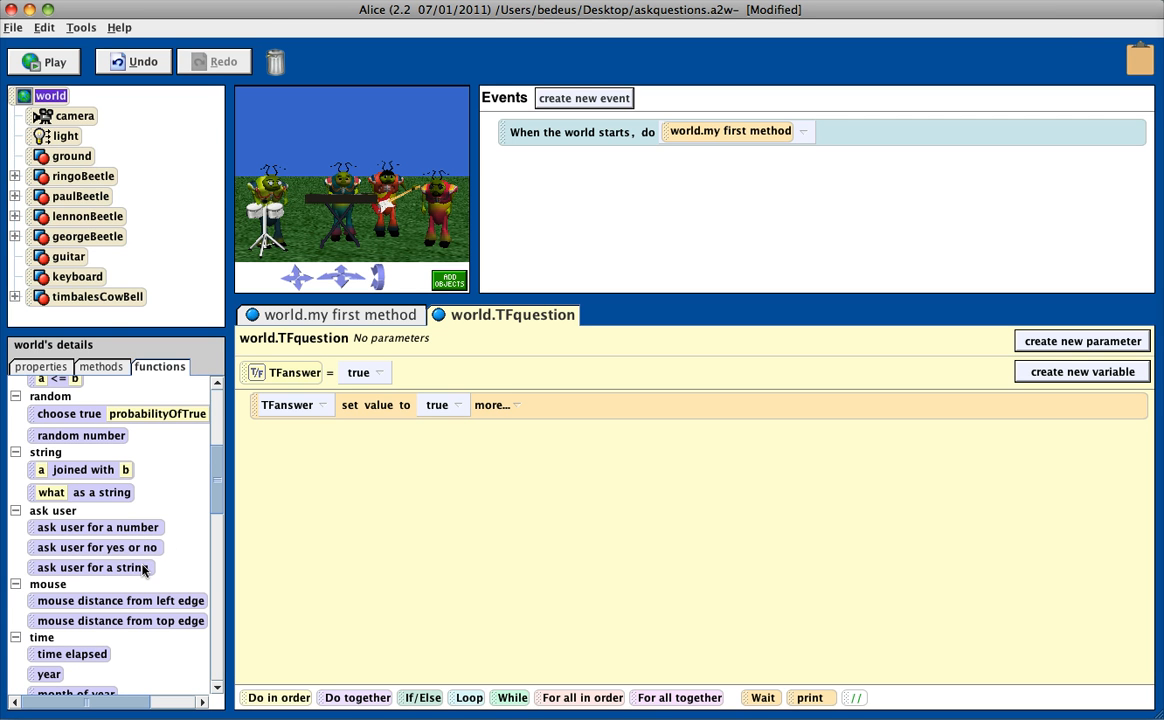
{"action": "mouse_move", "coordinate": [118, 547]}
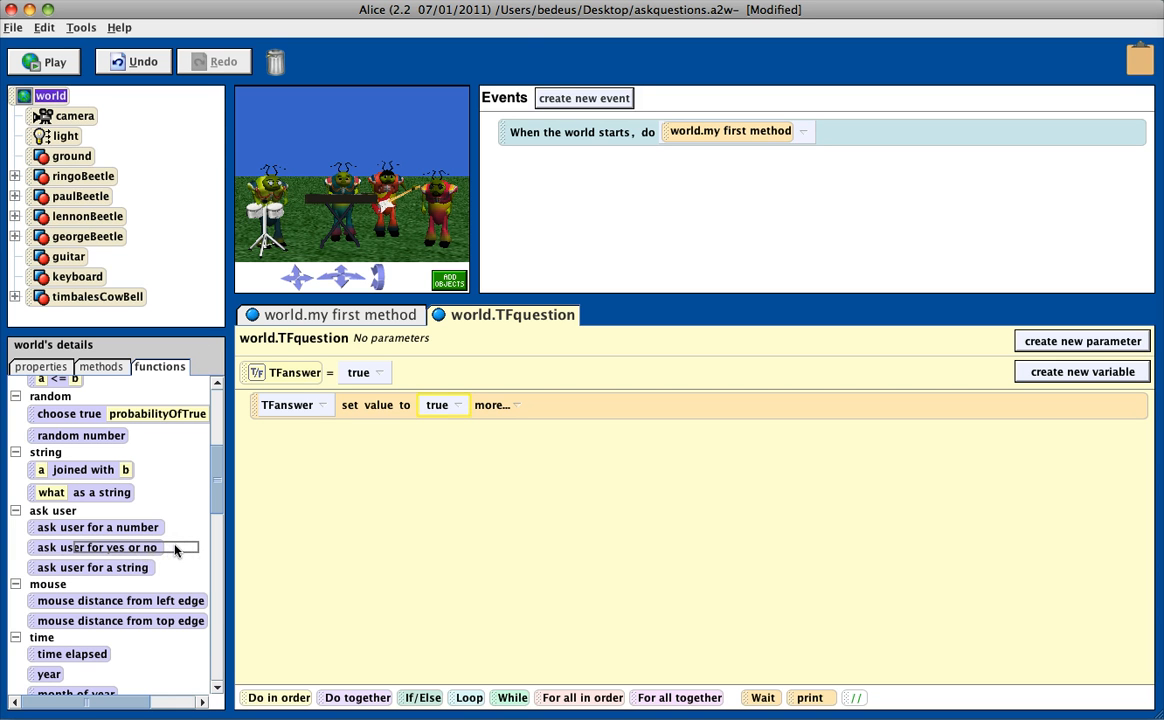
{"action": "left_click_drag", "start_coordinate": [97, 547], "coordinate": [348, 514]}
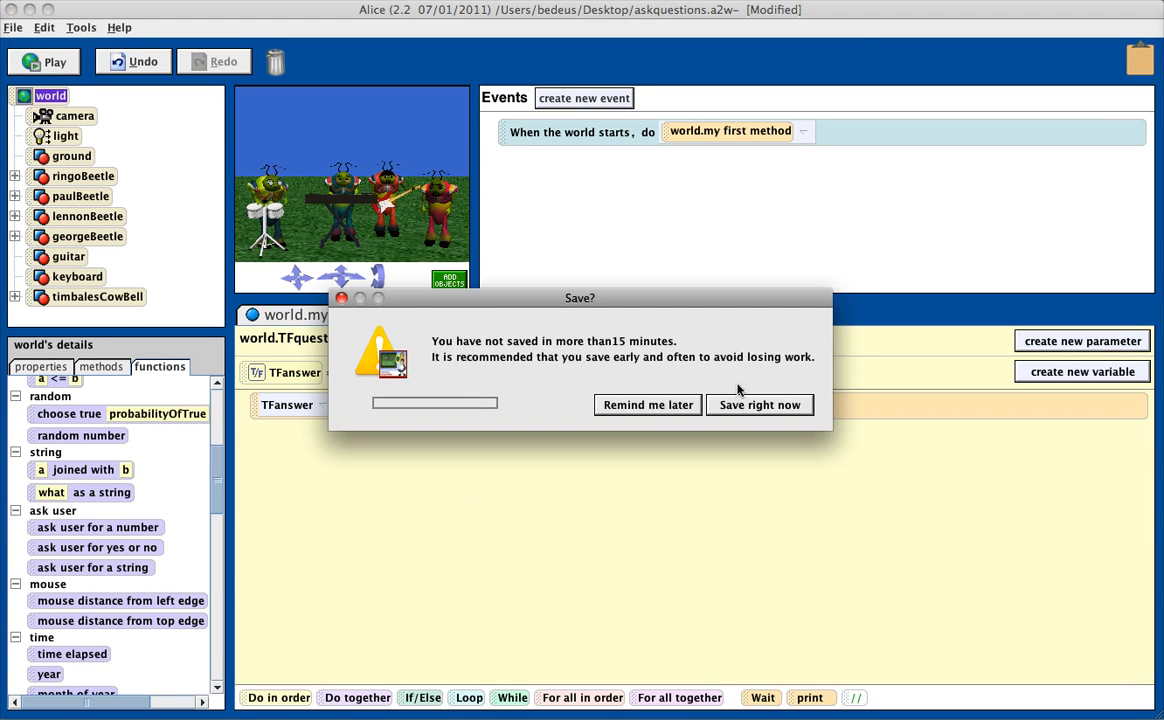
{"action": "left_click", "coordinate": [759, 405]}
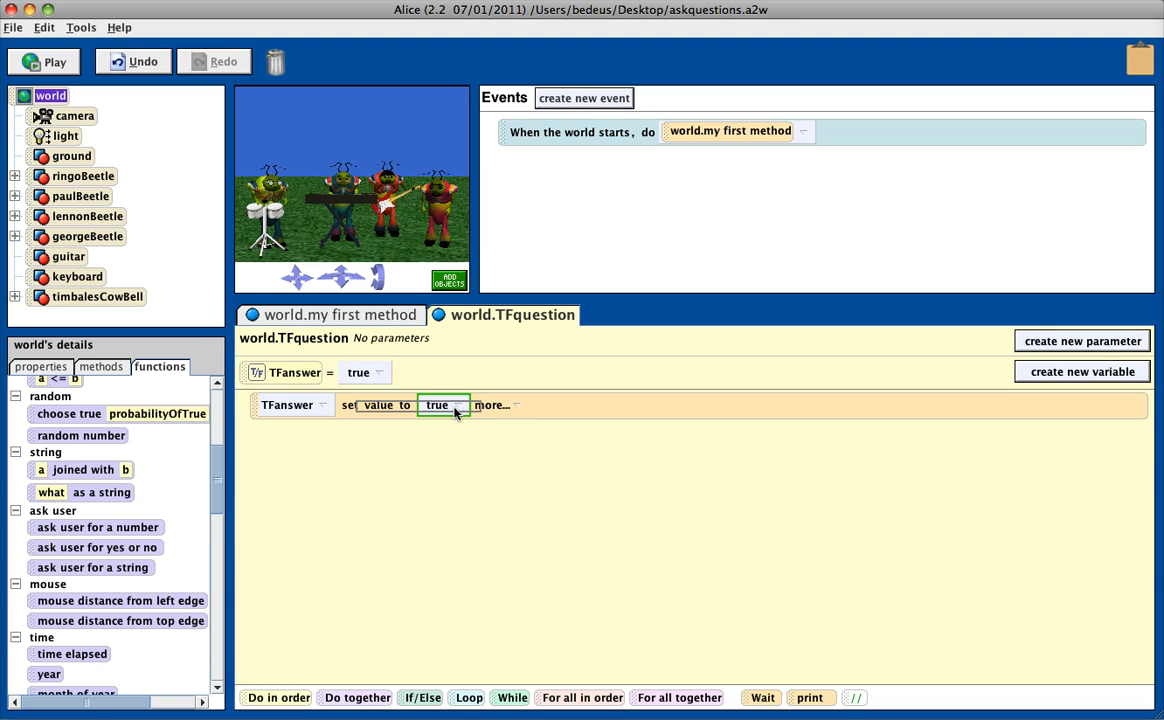
Enter the question "Is a positive number times a negative number always positive?"
{"action": "left_click", "coordinate": [440, 405]}
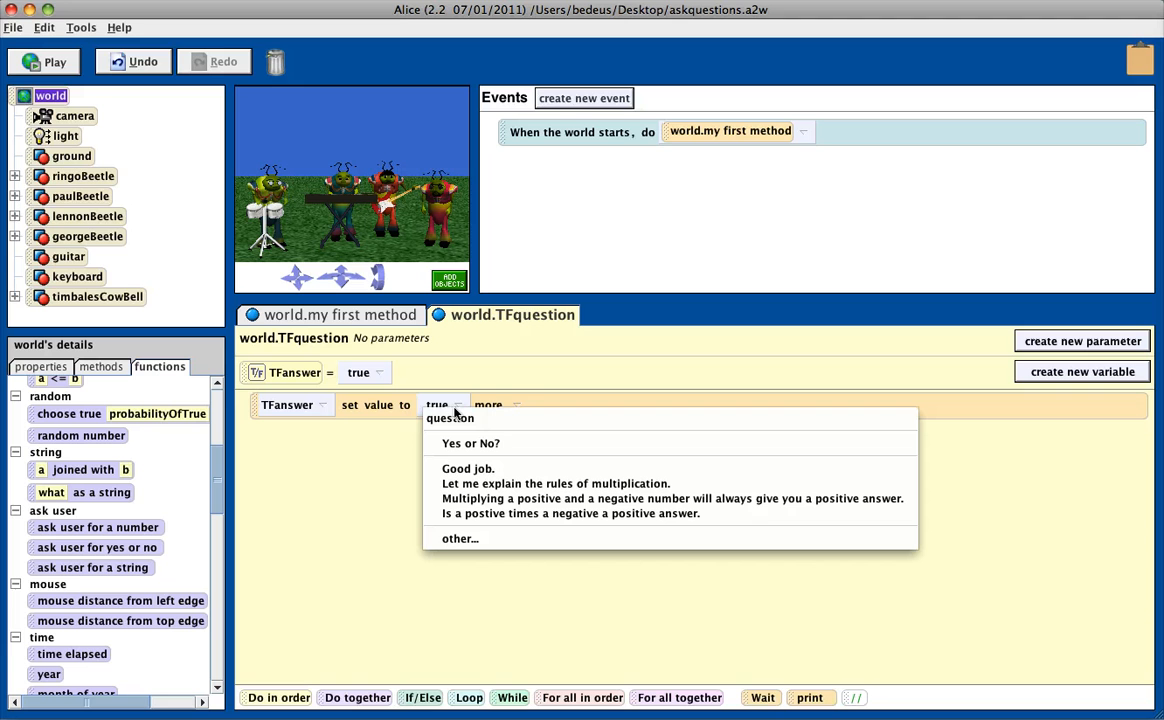
{"action": "mouse_move", "coordinate": [457, 539]}
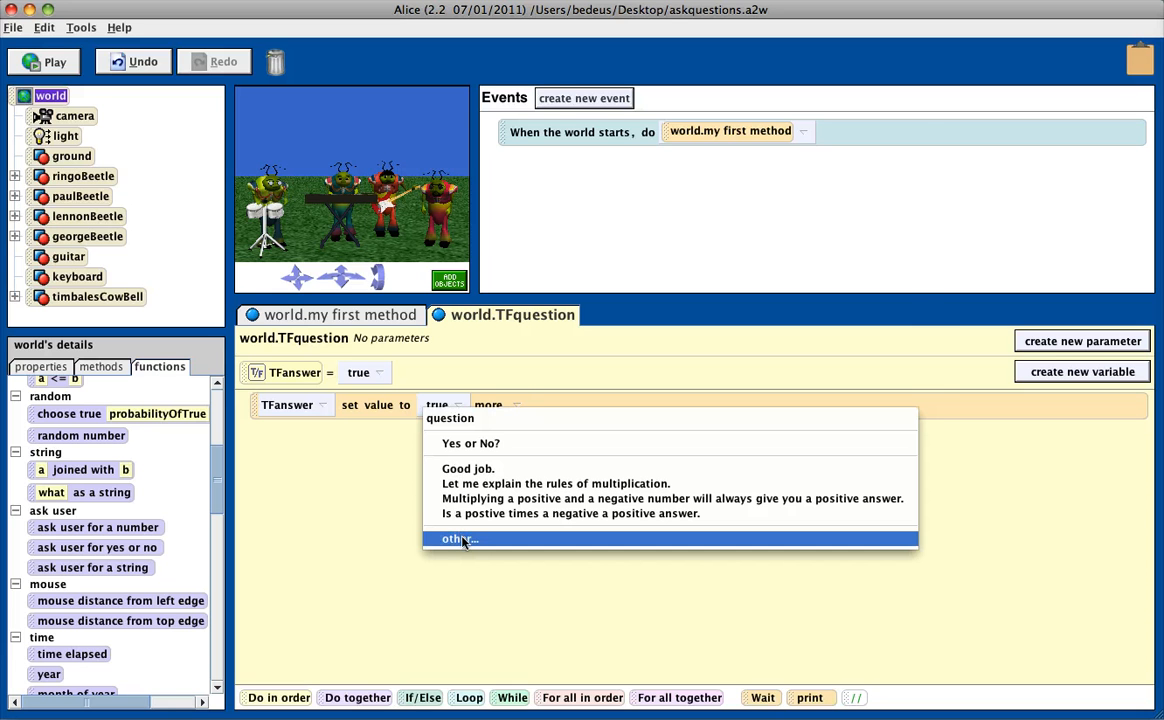
{"action": "left_click", "coordinate": [454, 539]}
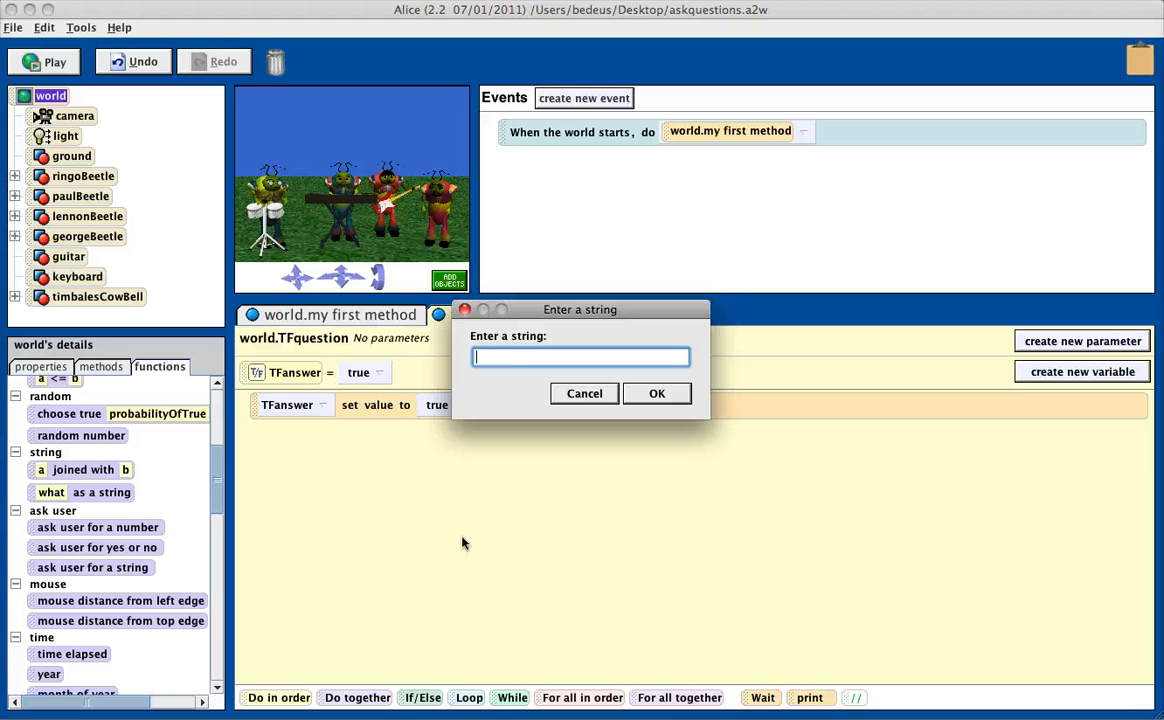
{"action": "type", "text": "Is"}
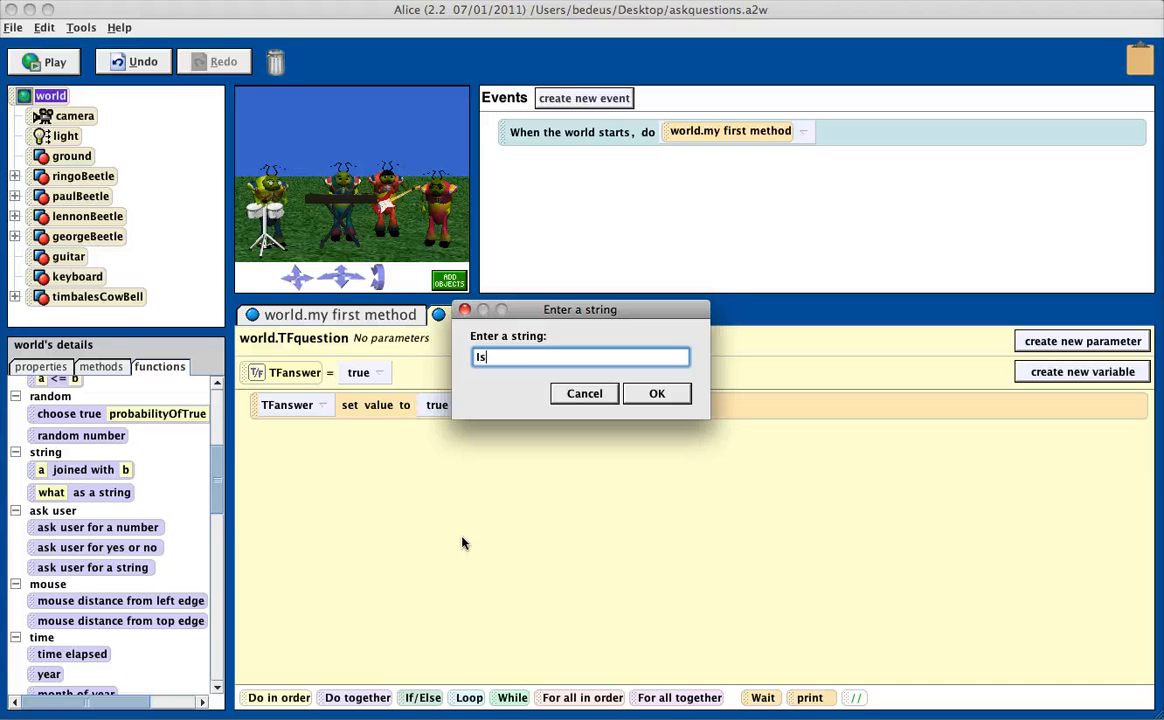
{"action": "type", "text": "a positive"}
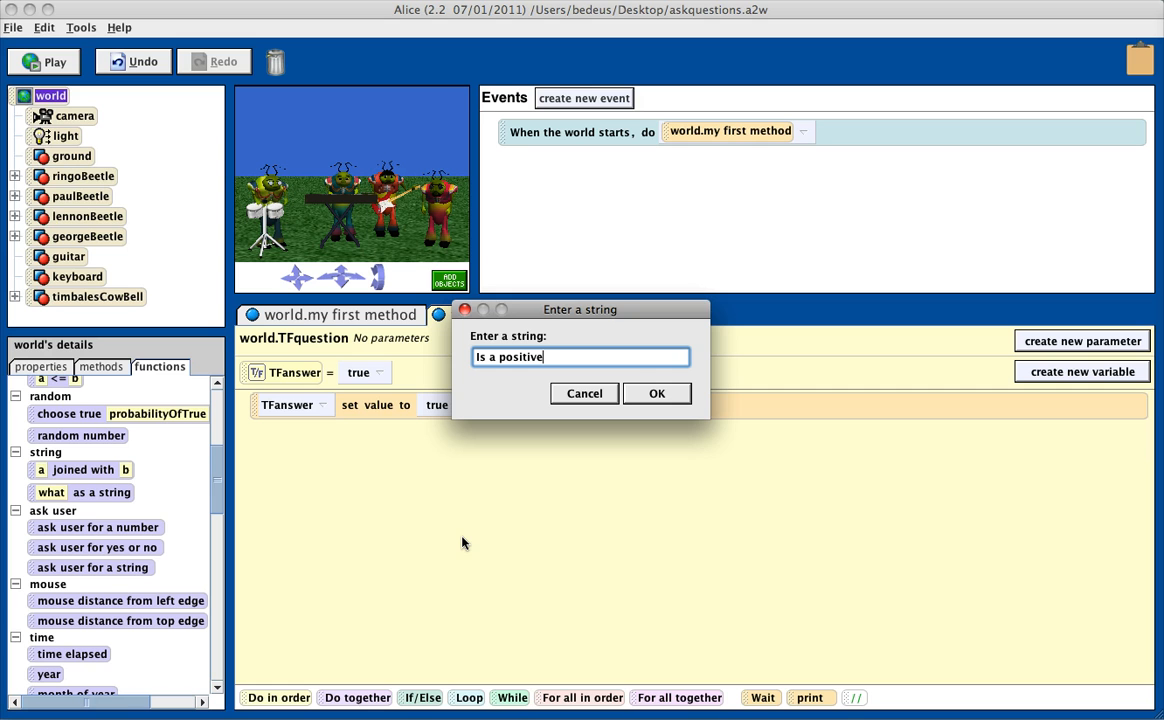
{"action": "type", "text": "number"}
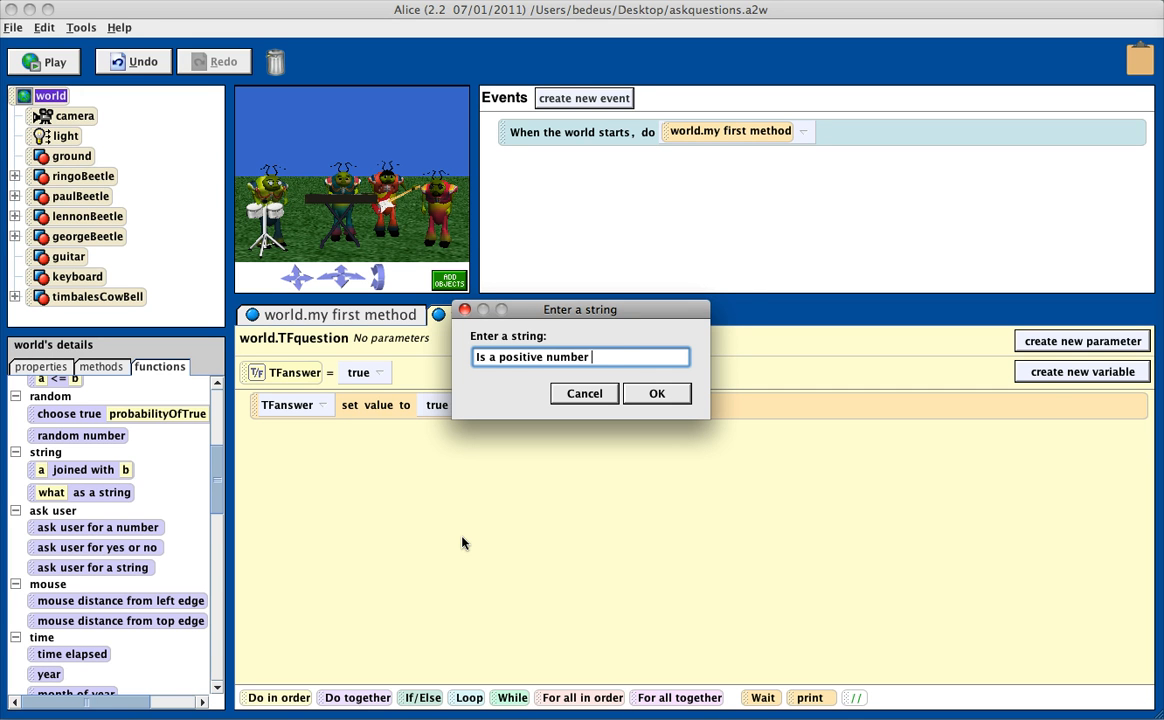
{"action": "type", "text": "times a neg"}
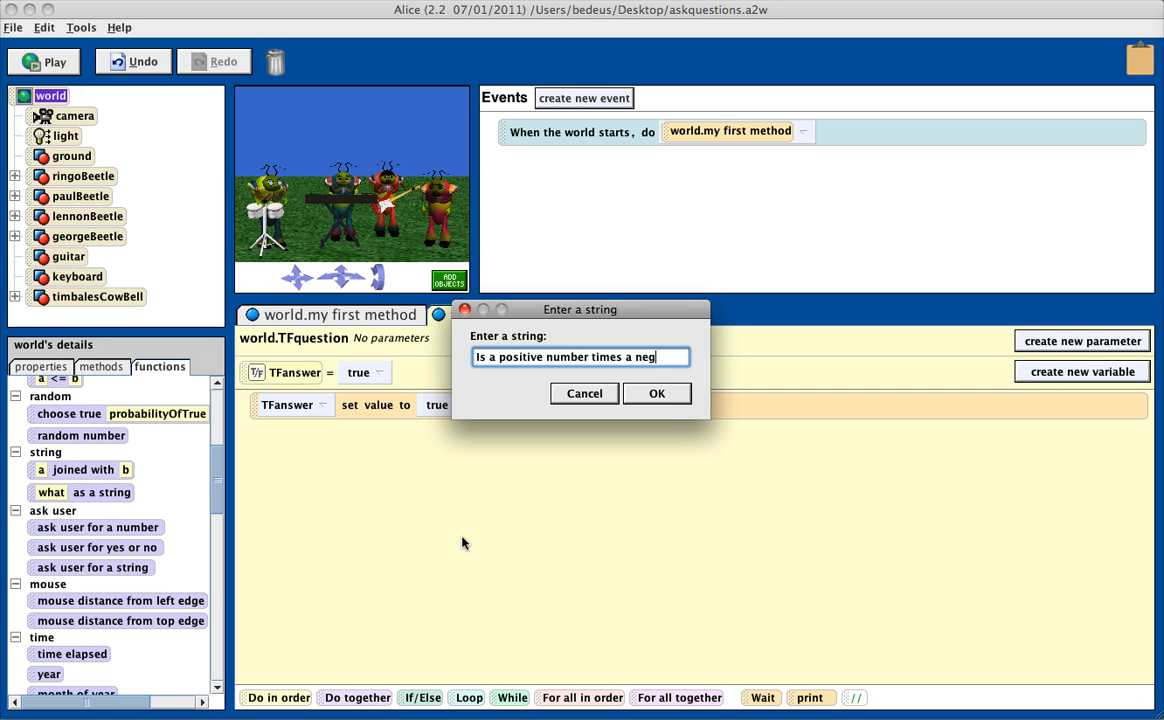
{"action": "type", "text": "ative numbe"}
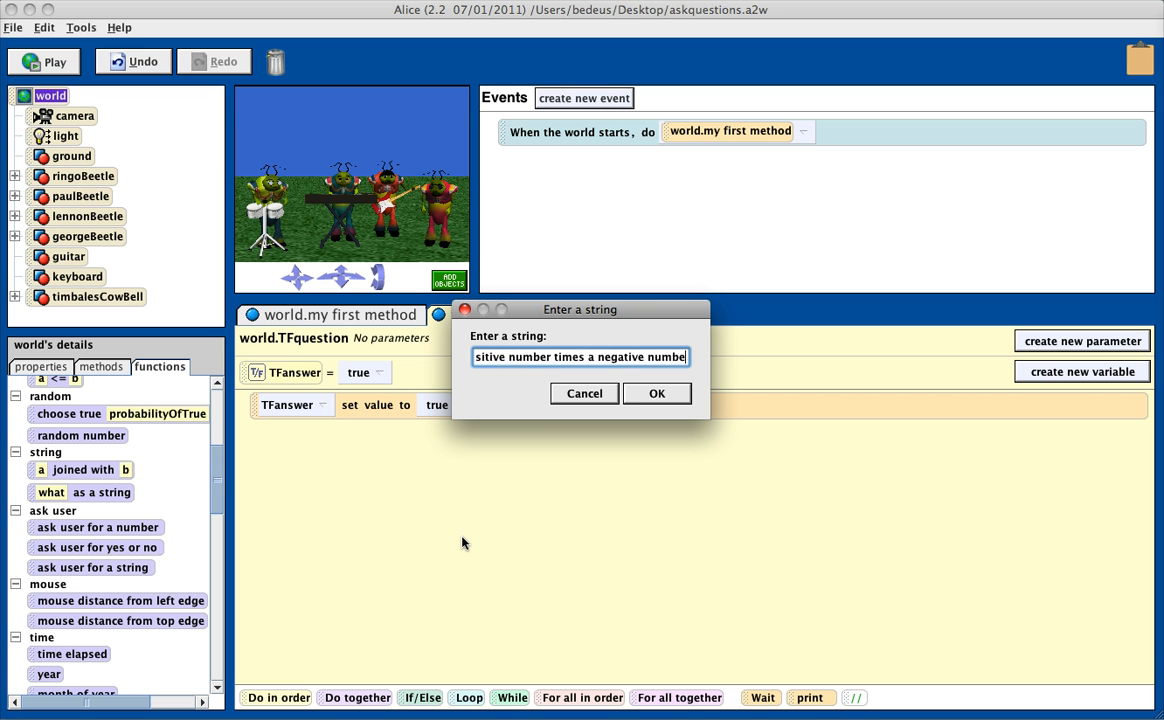
{"action": "type", "text": "always"}
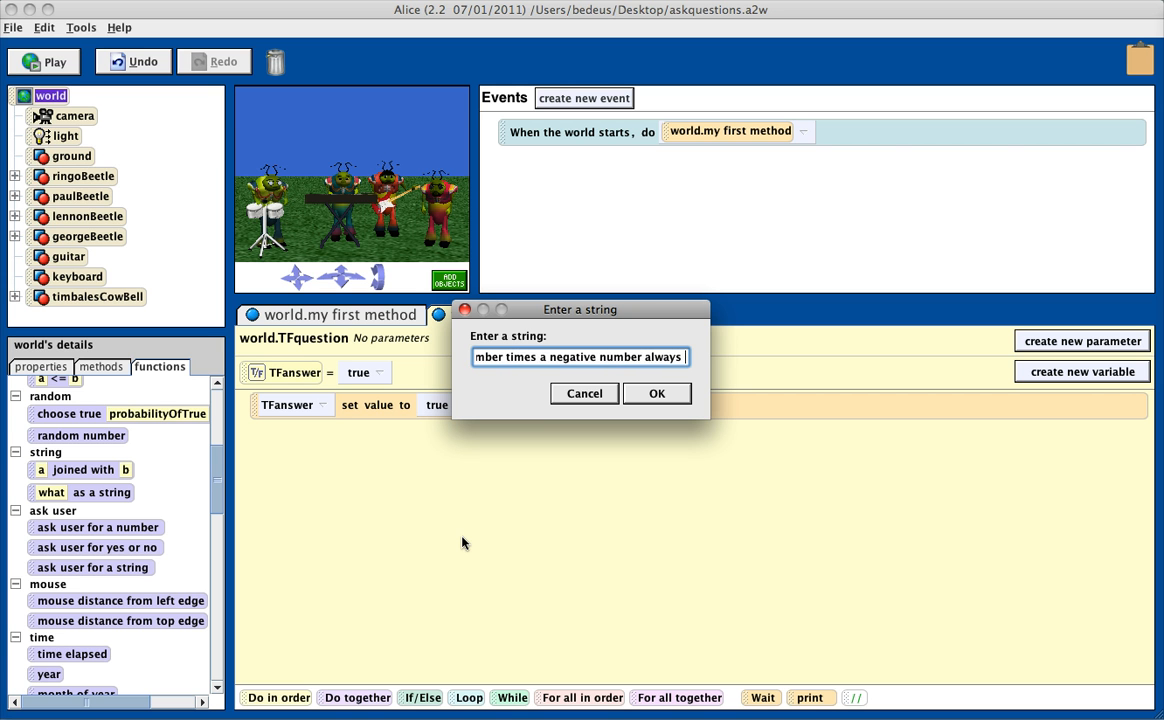
{"action": "type", "text": "positive"}
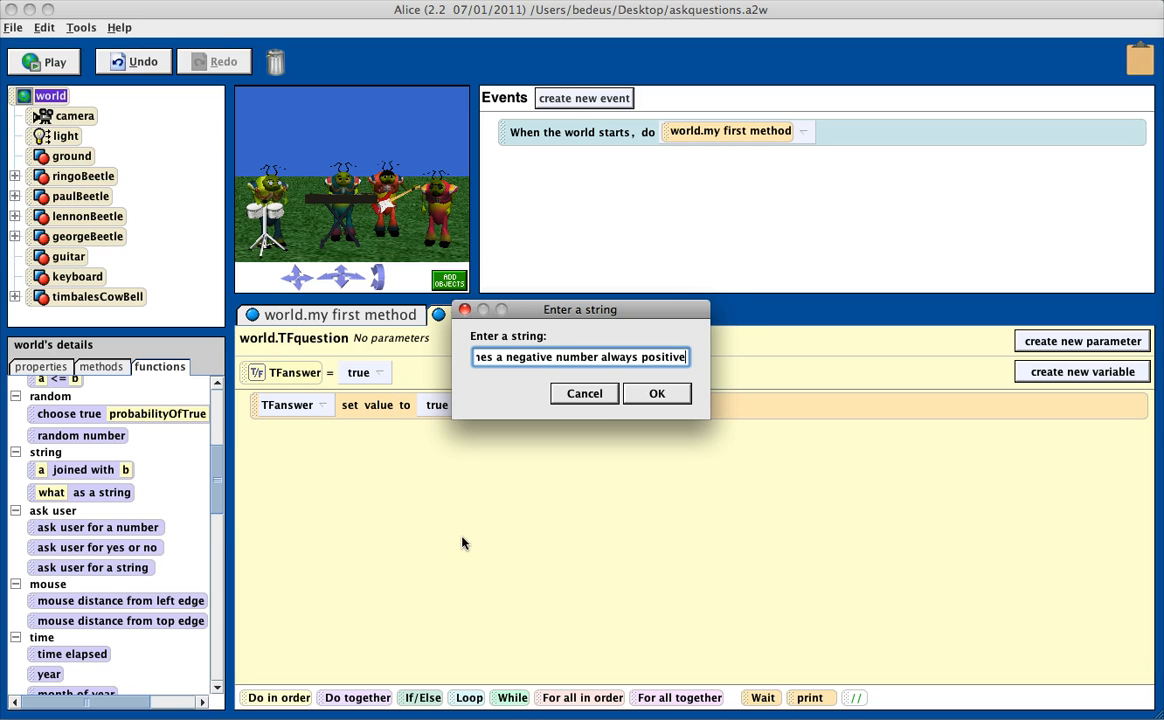
{"action": "left_click", "coordinate": [657, 393]}
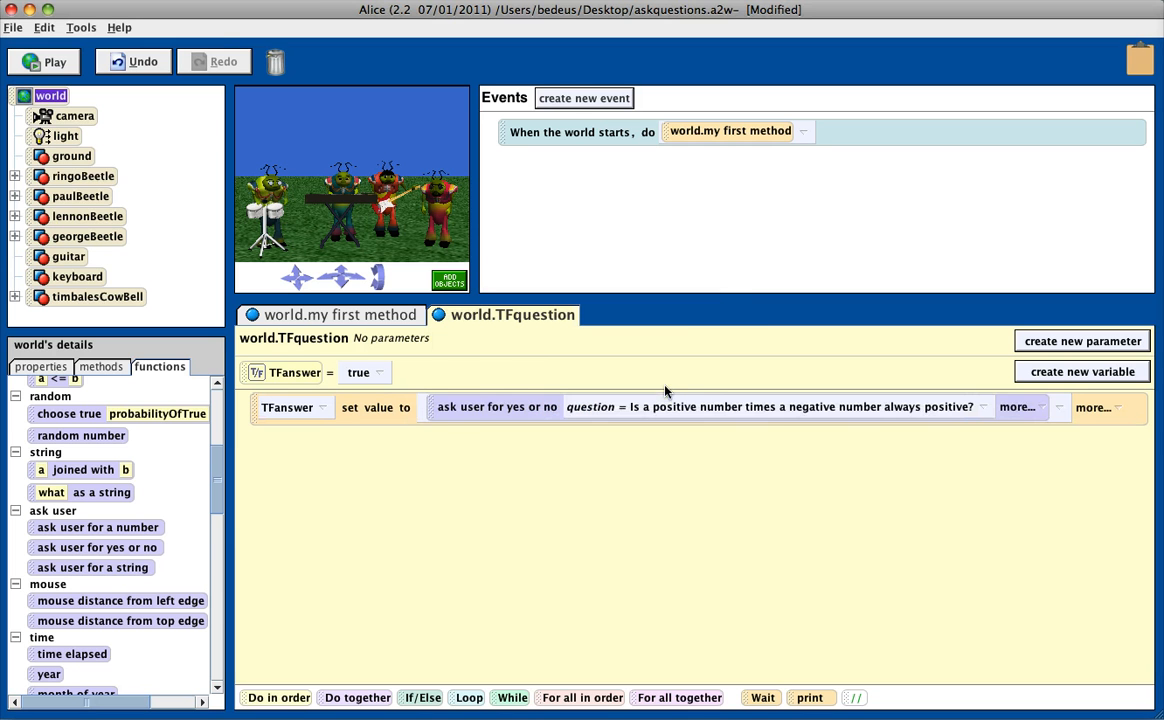
{"action": "mouse_move", "coordinate": [725, 417]}
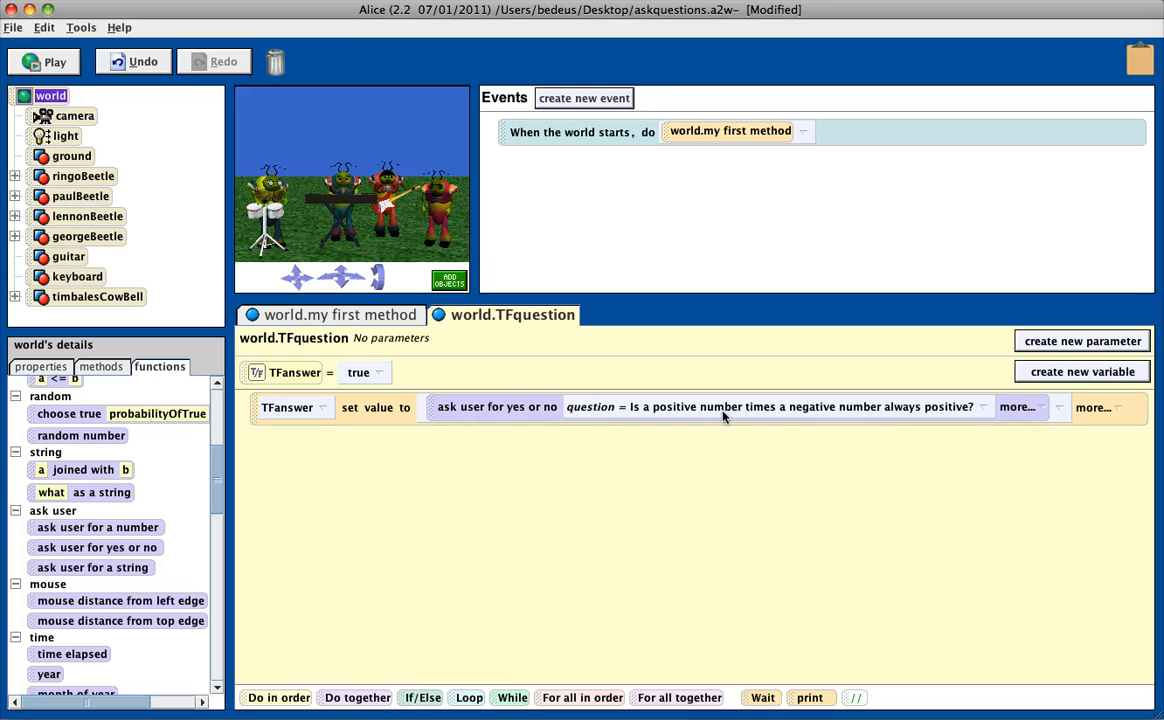
{"action": "mouse_move", "coordinate": [806, 380]}
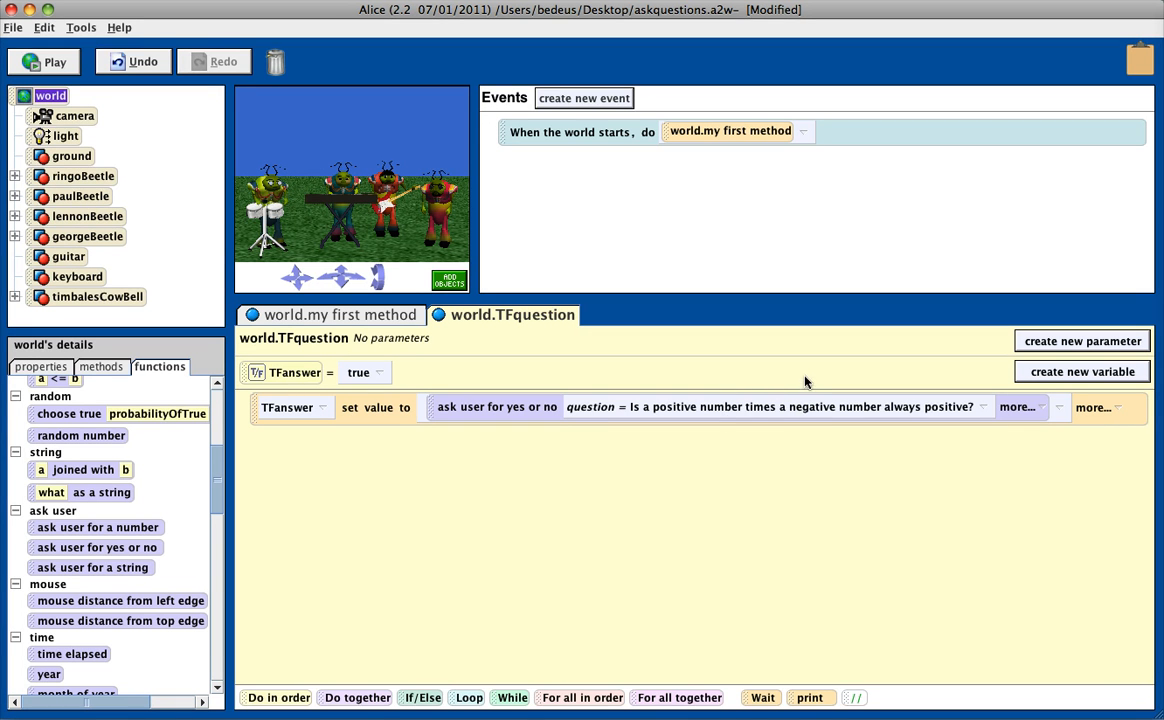
{"action": "mouse_move", "coordinate": [376, 372]}
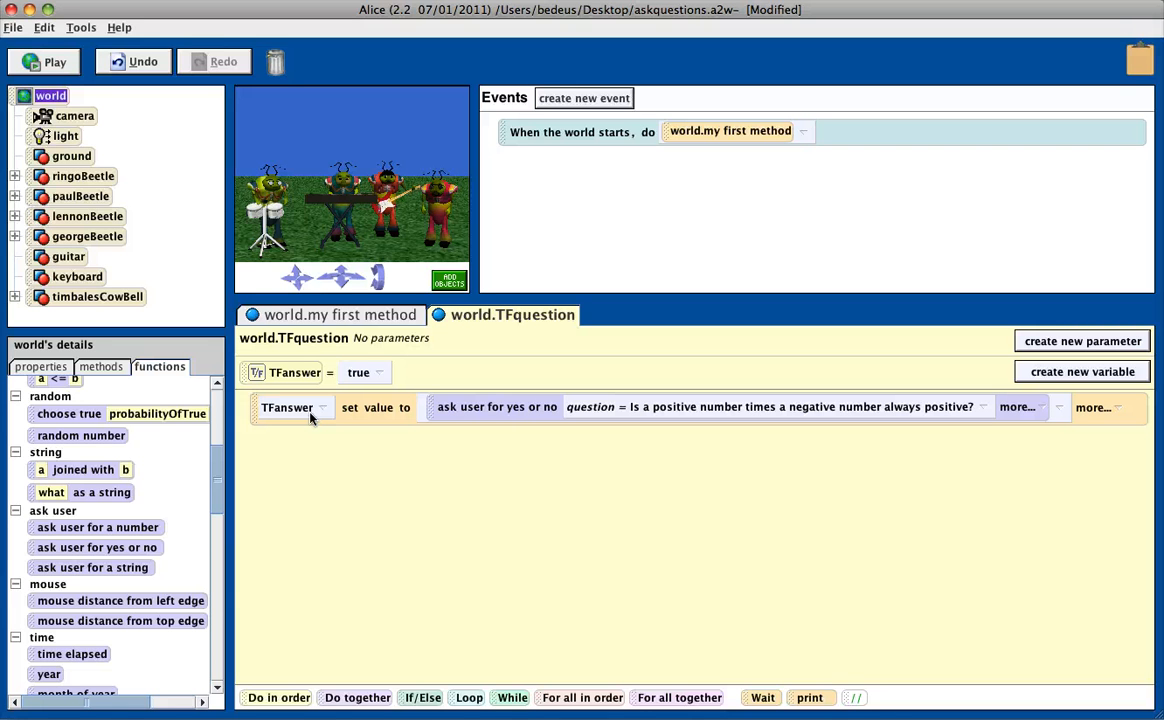
{"action": "mouse_move", "coordinate": [416, 677]}
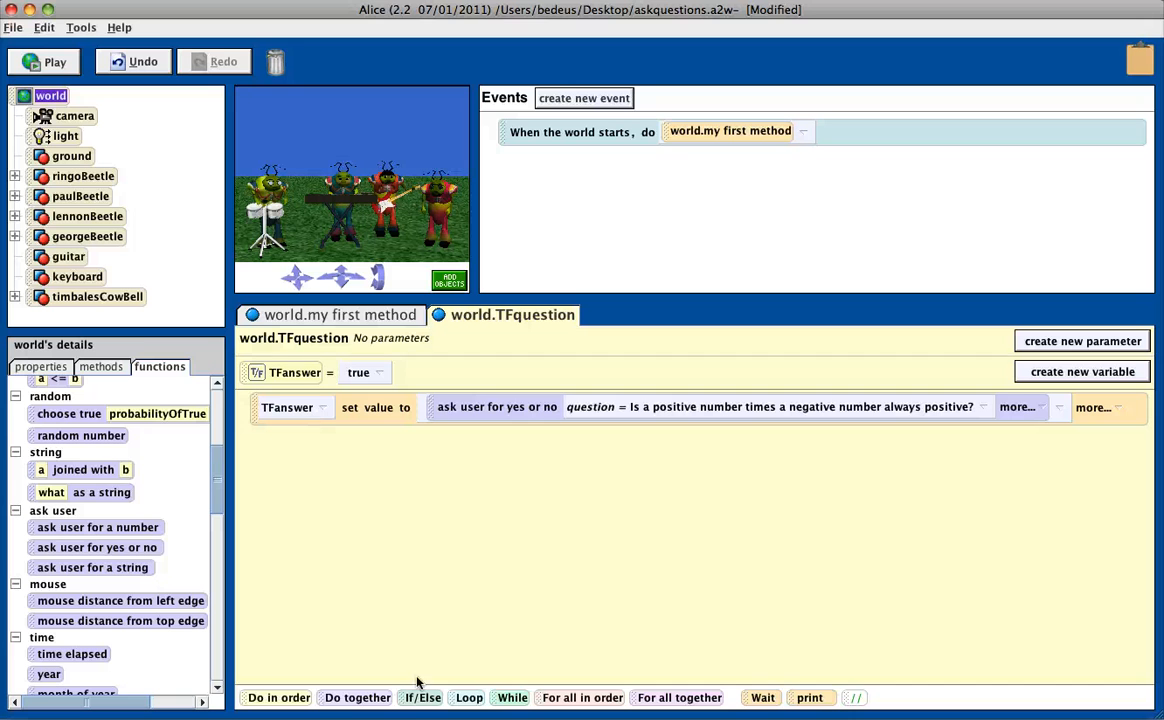
{"action": "mouse_move", "coordinate": [412, 685]}
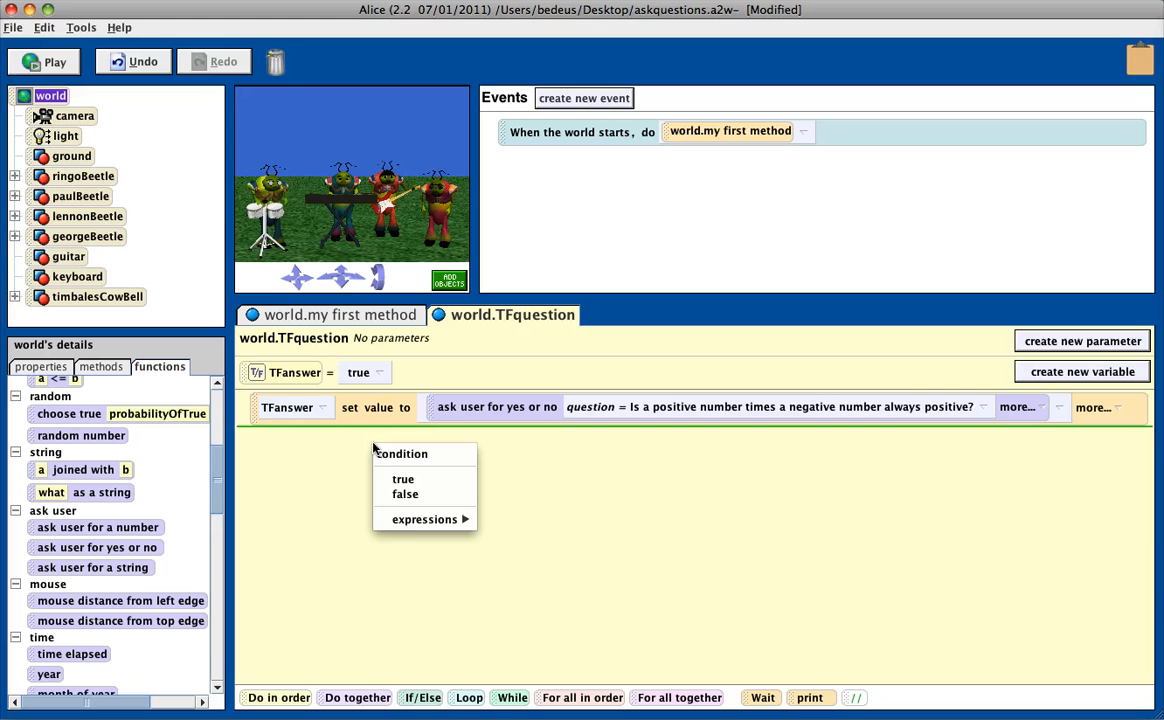
{"action": "mouse_move", "coordinate": [424, 519]}
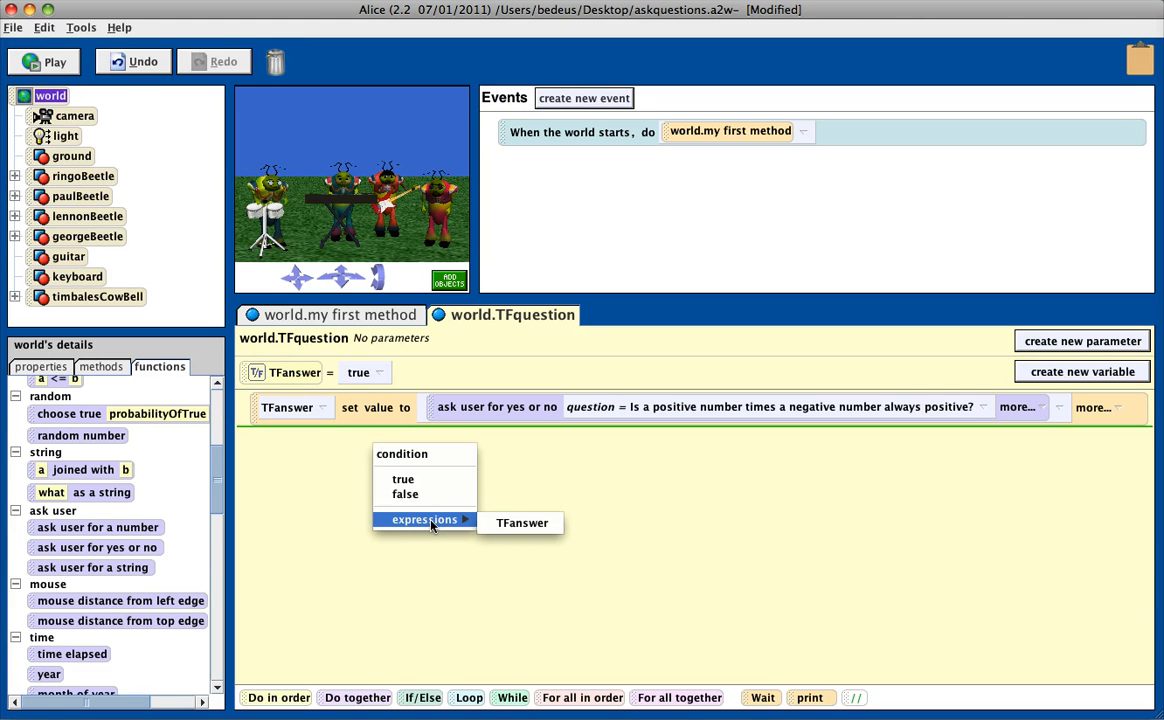
Set the If/Else condition to TFanswer == true
{"action": "left_click", "coordinate": [519, 523]}
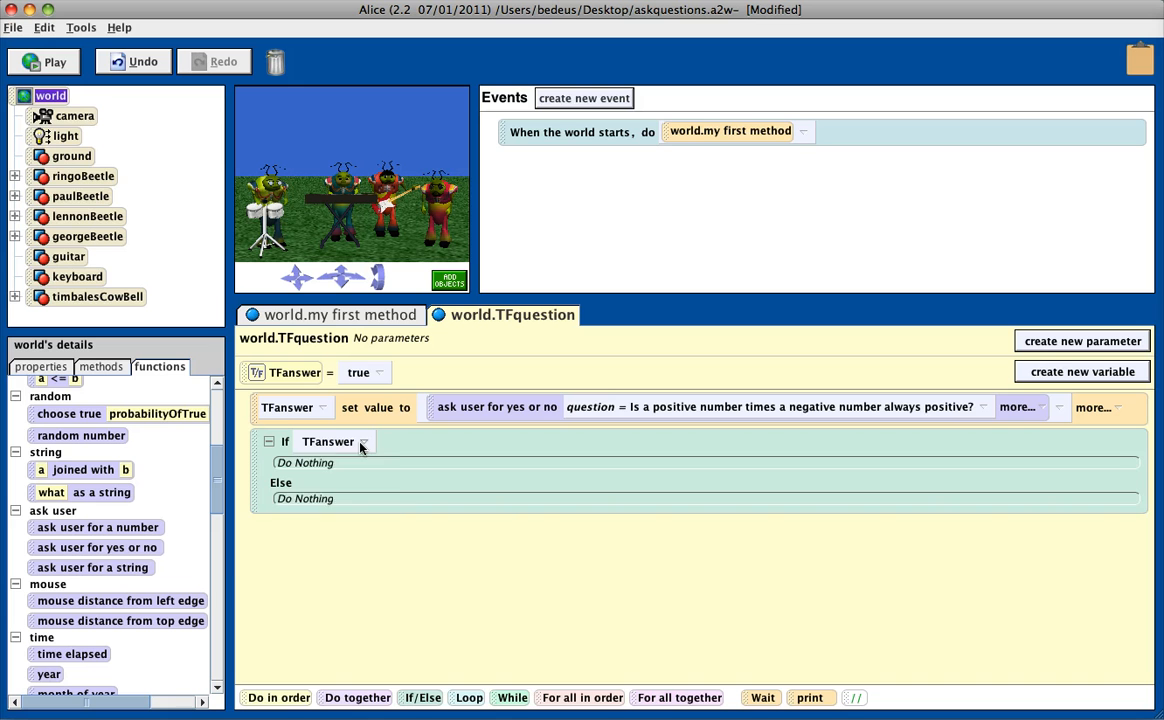
{"action": "left_click", "coordinate": [363, 441]}
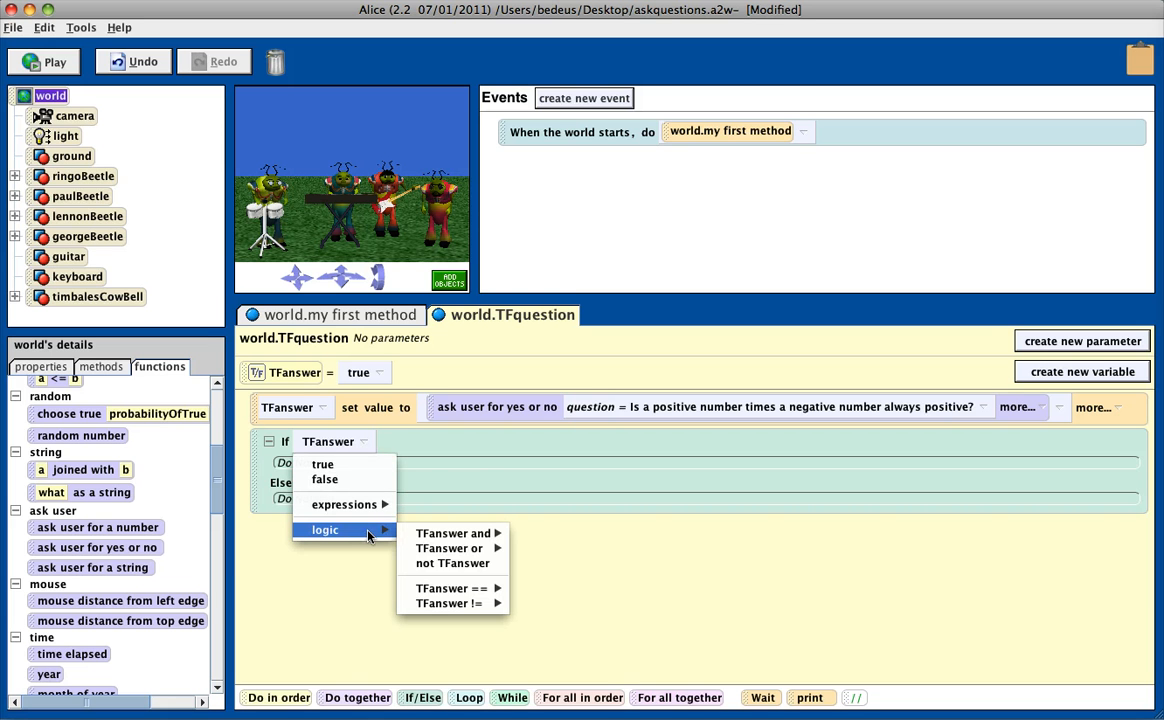
{"action": "mouse_move", "coordinate": [452, 588]}
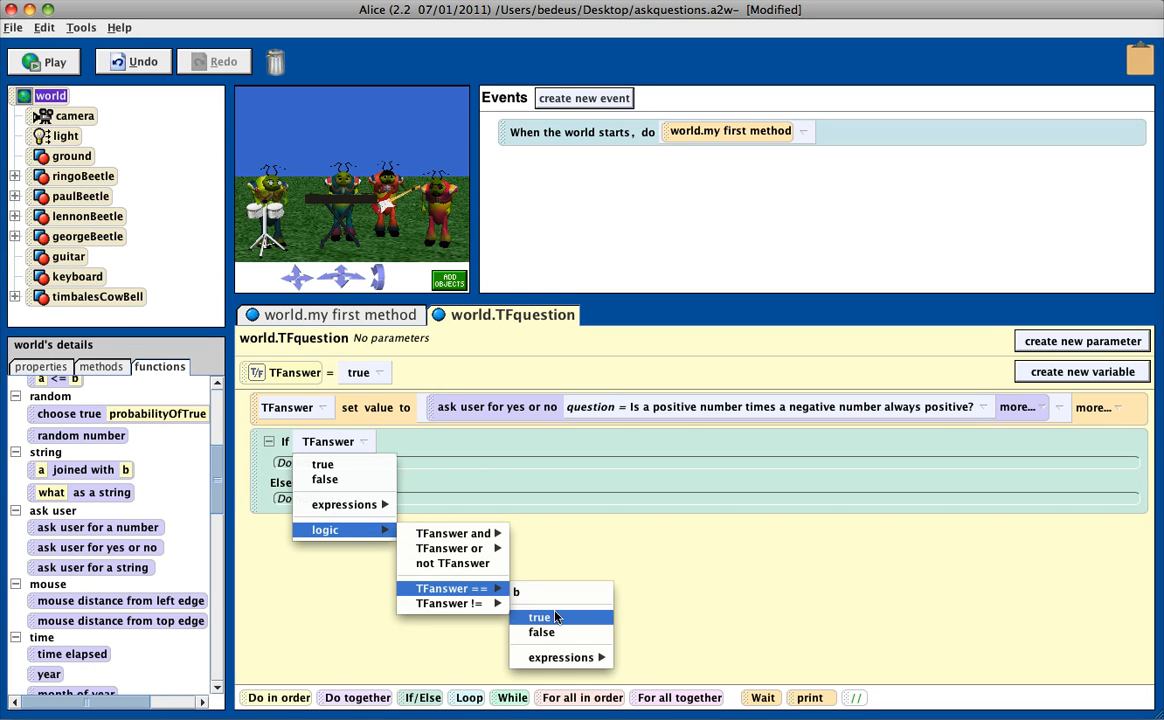
{"action": "left_click", "coordinate": [535, 615]}
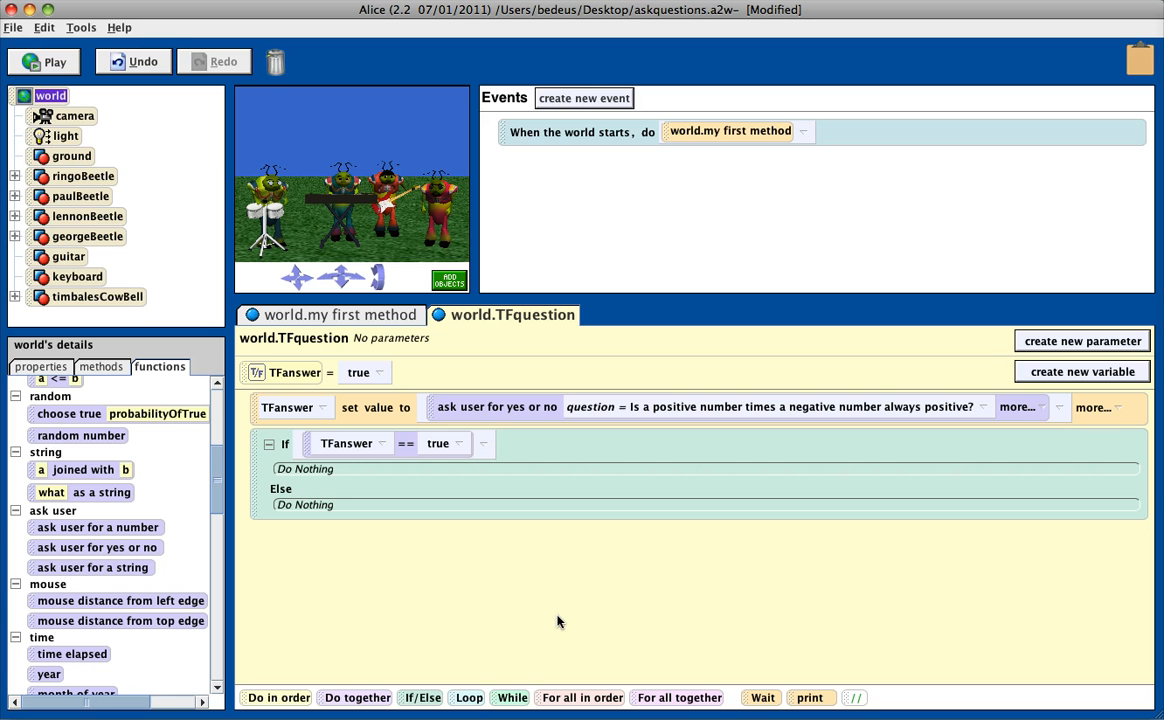
{"action": "mouse_move", "coordinate": [719, 497]}
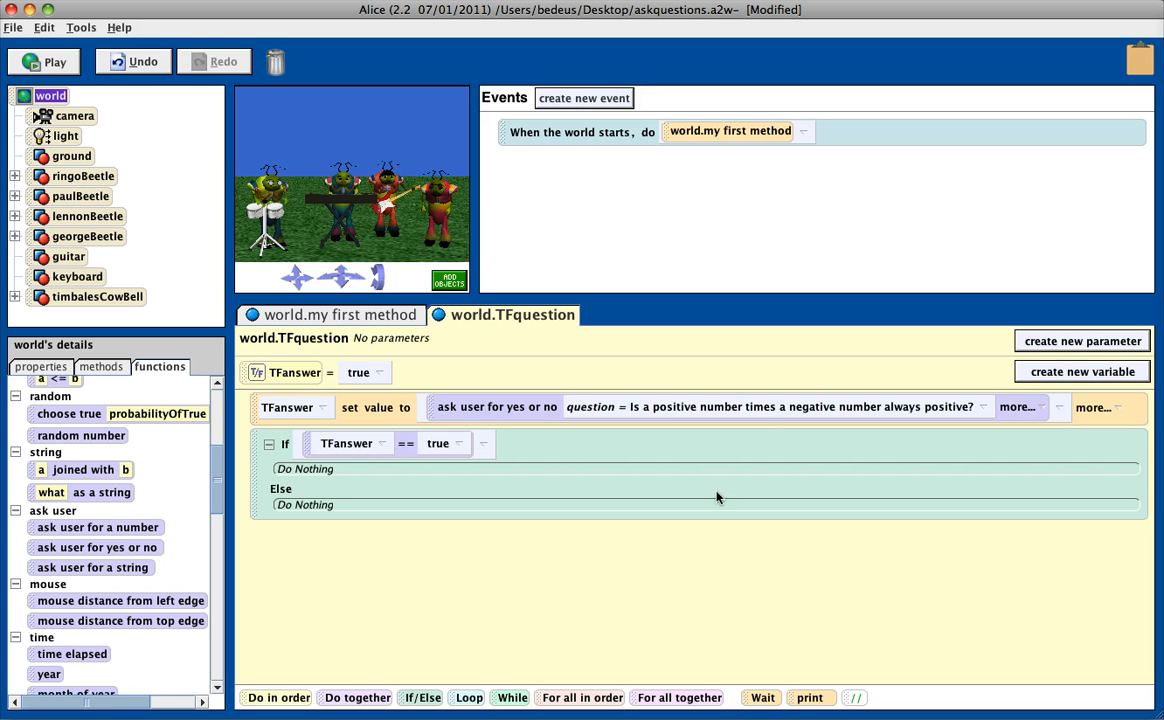
{"action": "mouse_move", "coordinate": [907, 420]}
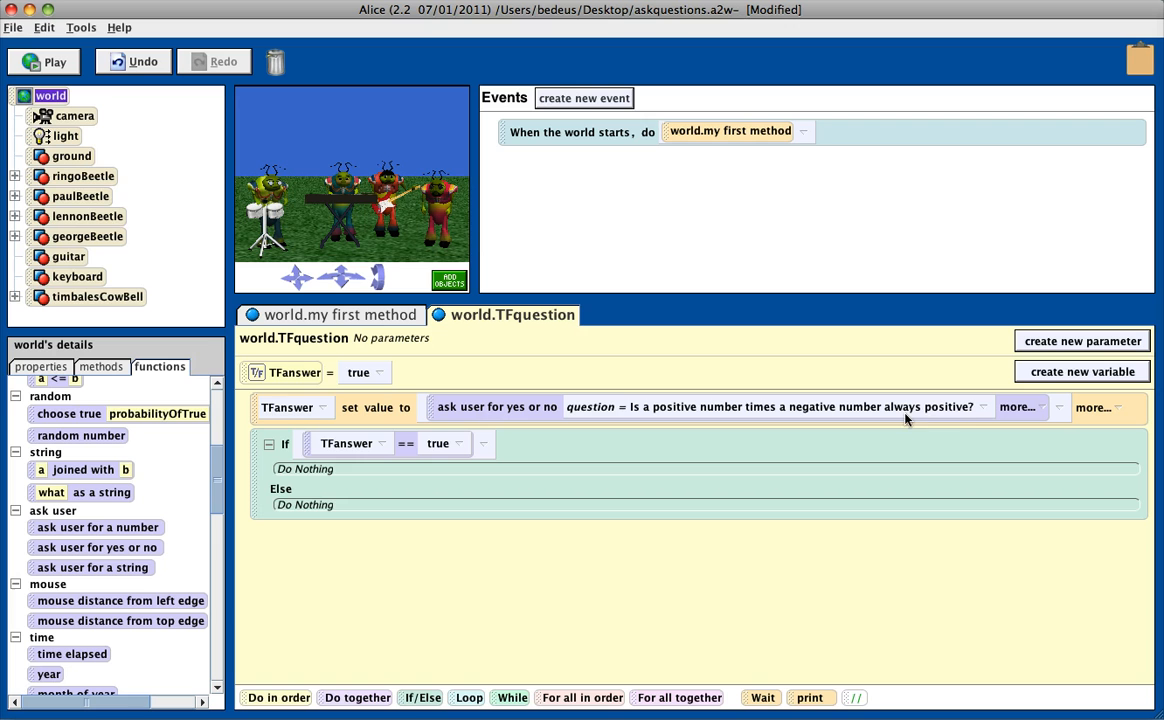
{"action": "mouse_move", "coordinate": [973, 420]}
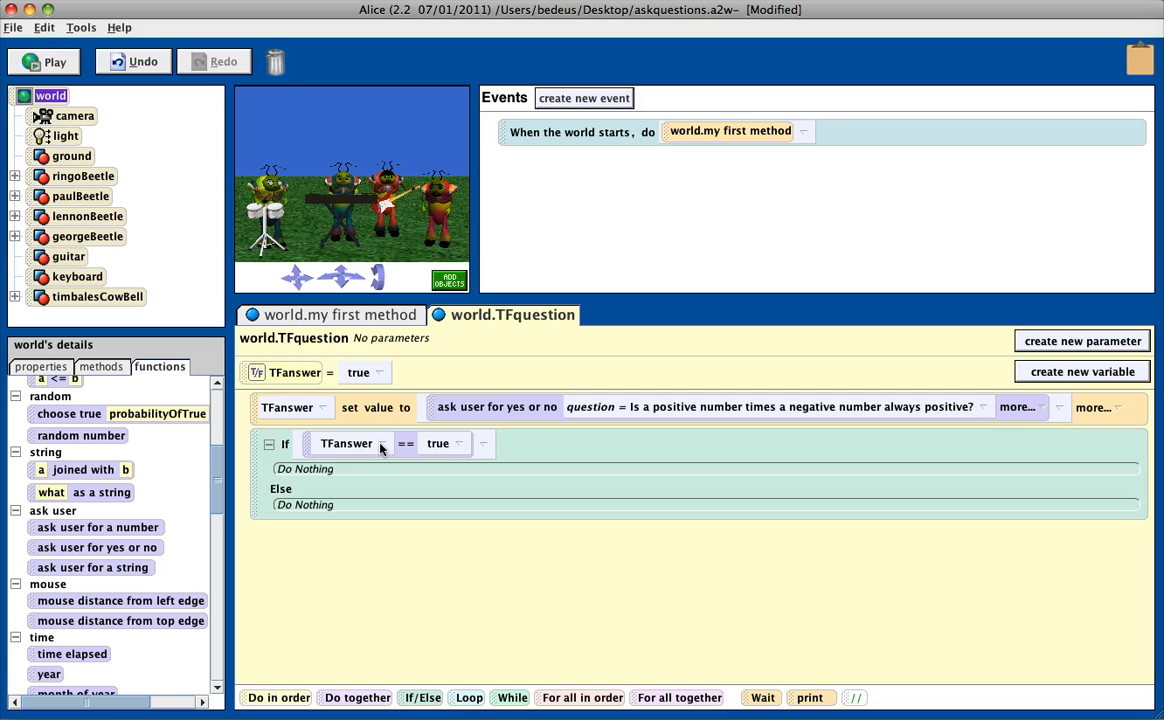
Add paulBeetle say "Let me teach you the rules for multiplication." to the If branch
{"action": "left_click", "coordinate": [80, 196]}
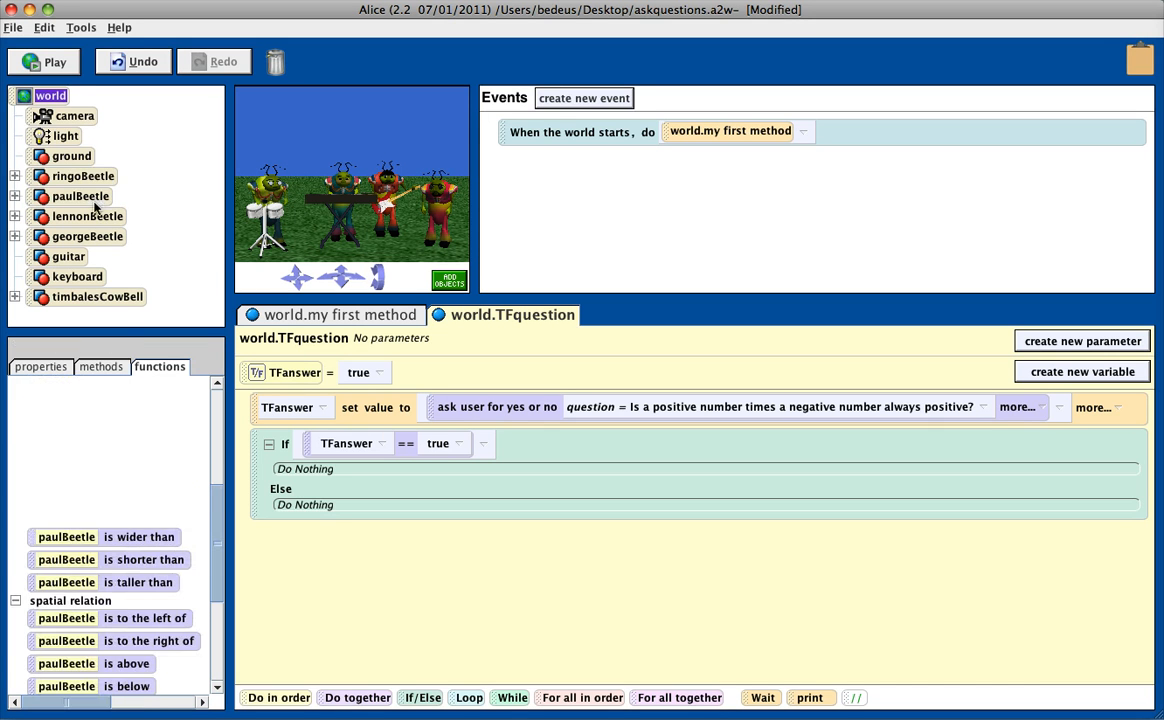
{"action": "left_click", "coordinate": [80, 196]}
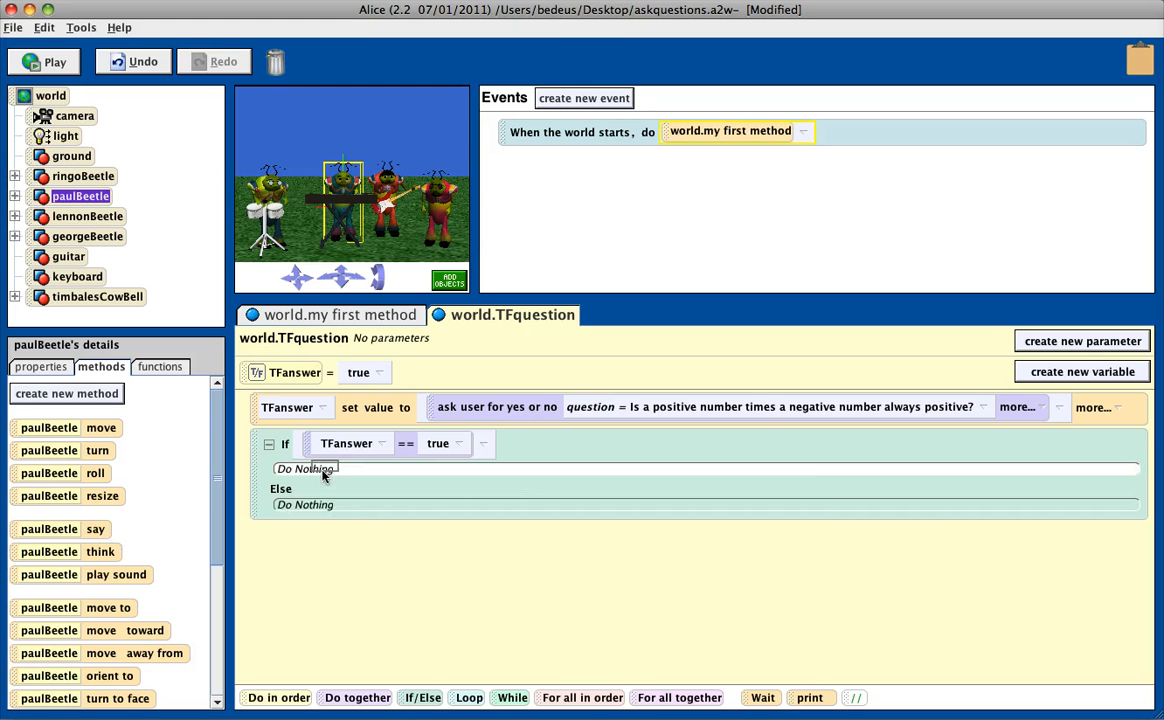
{"action": "left_click", "coordinate": [304, 468]}
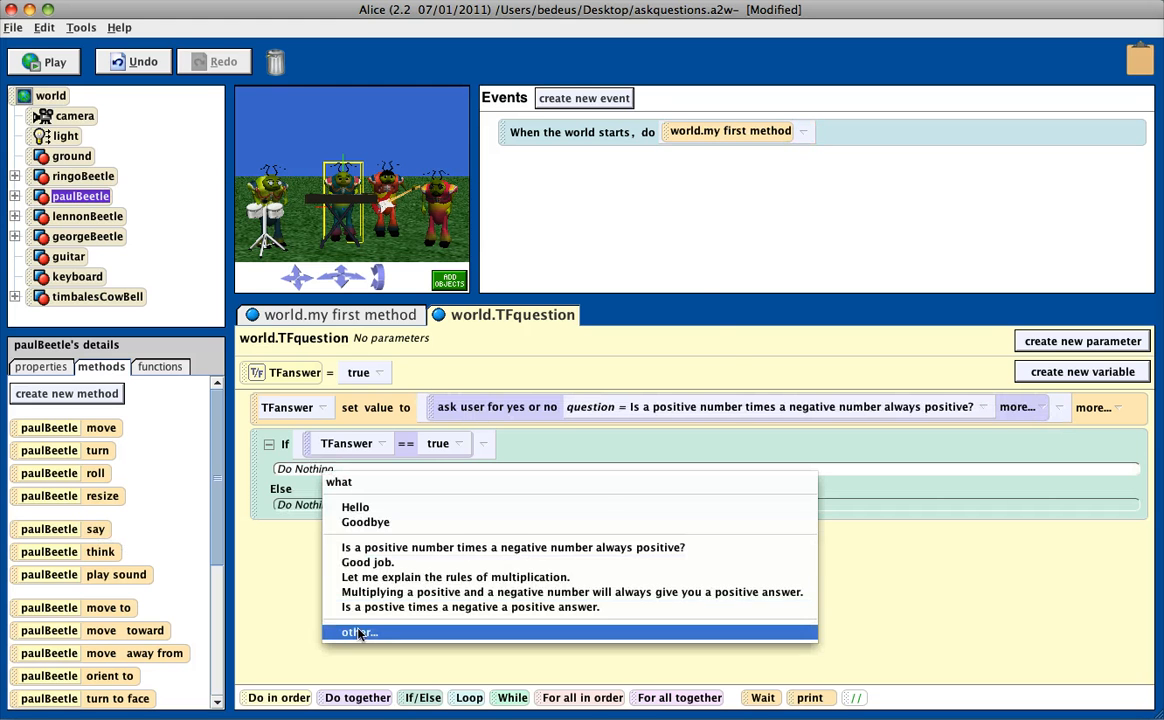
{"action": "left_click", "coordinate": [358, 633]}
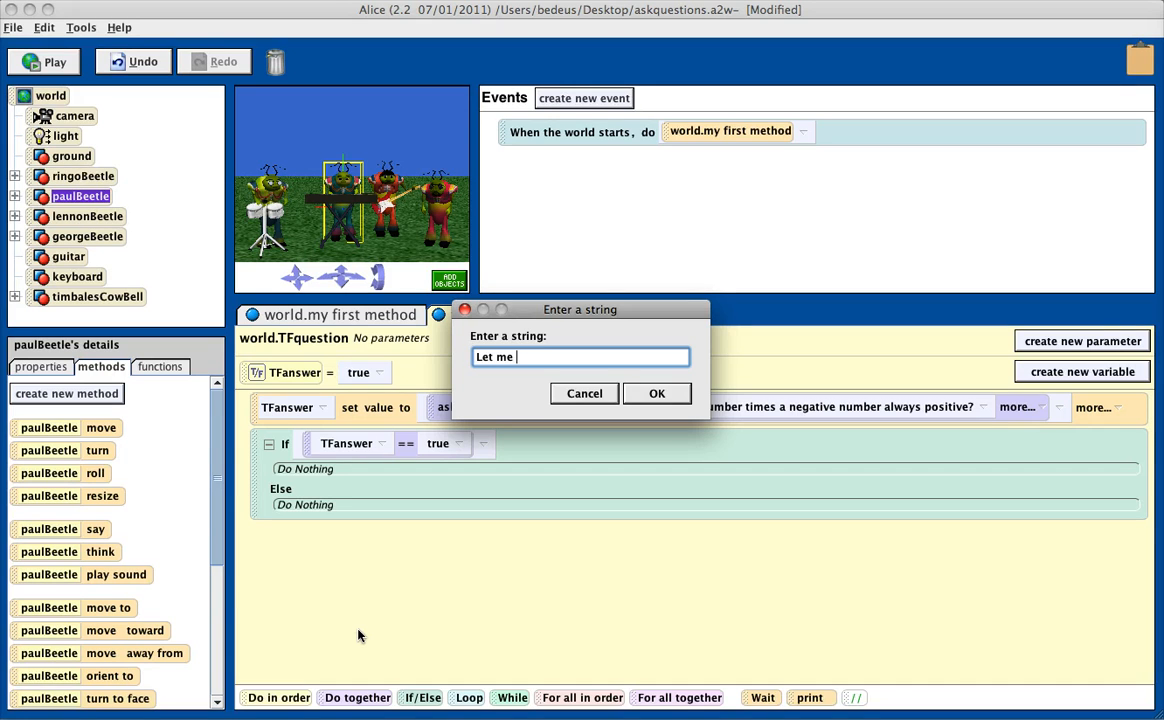
{"action": "type", "text": "teach you the"}
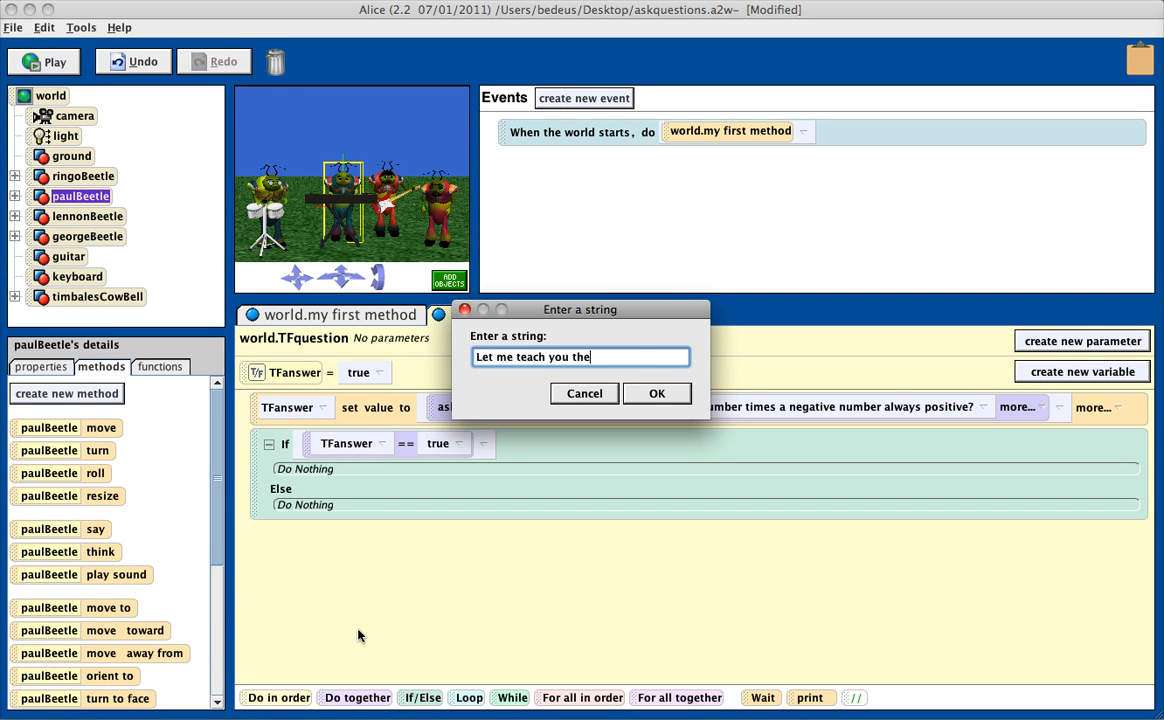
{"action": "type", "text": "rules for"}
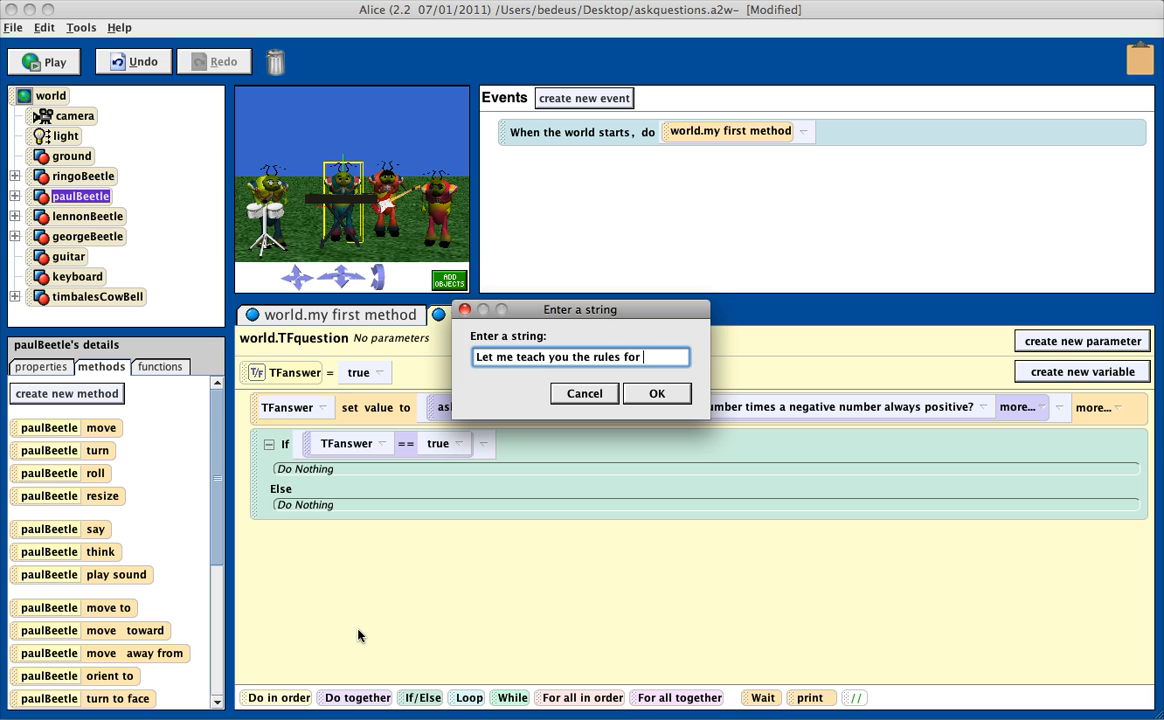
{"action": "type", "text": "multiplication."}
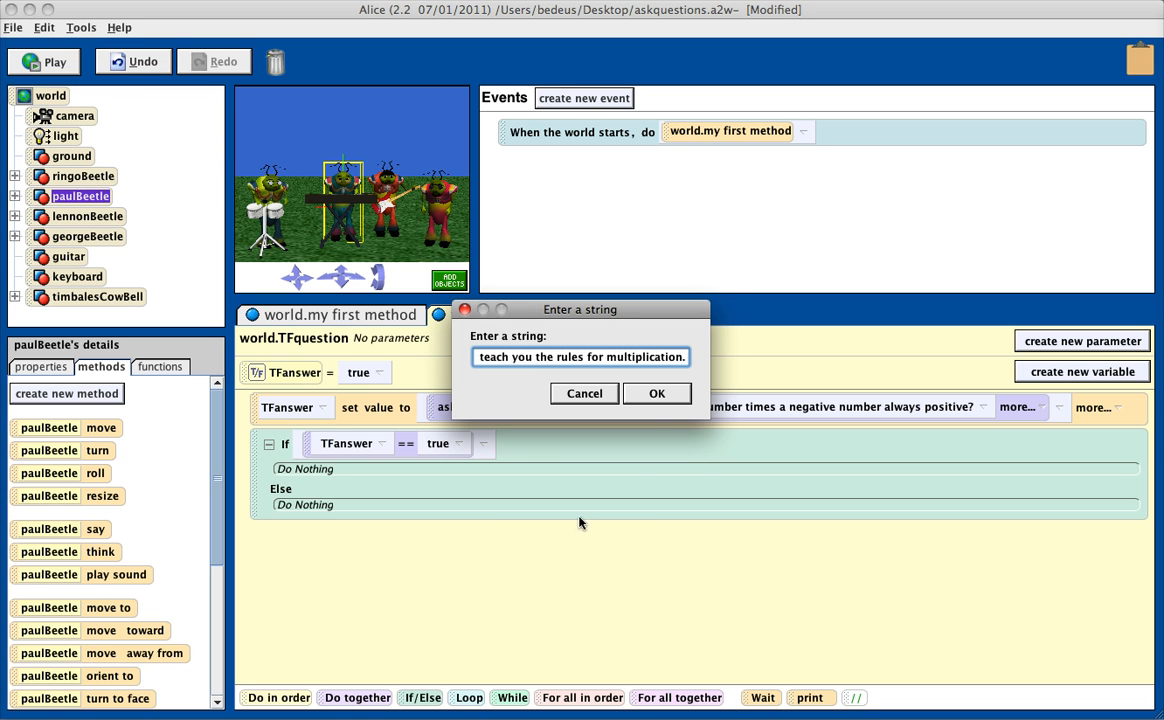
{"action": "left_click", "coordinate": [657, 393]}
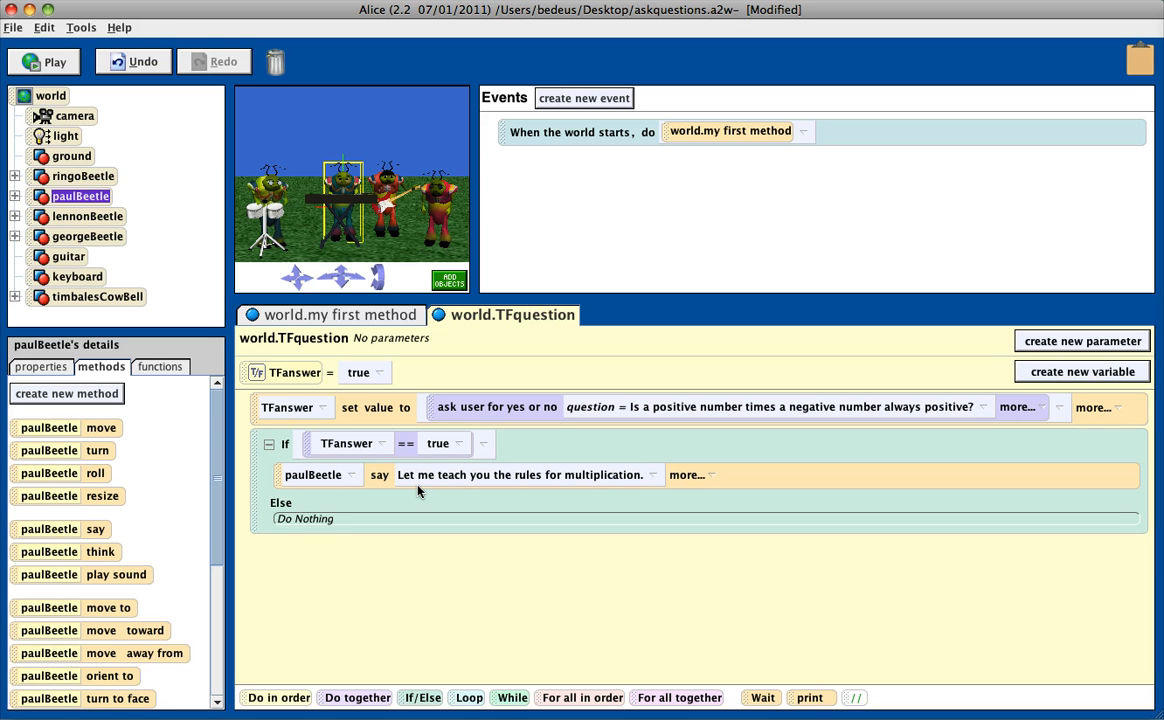
{"action": "mouse_move", "coordinate": [314, 525]}
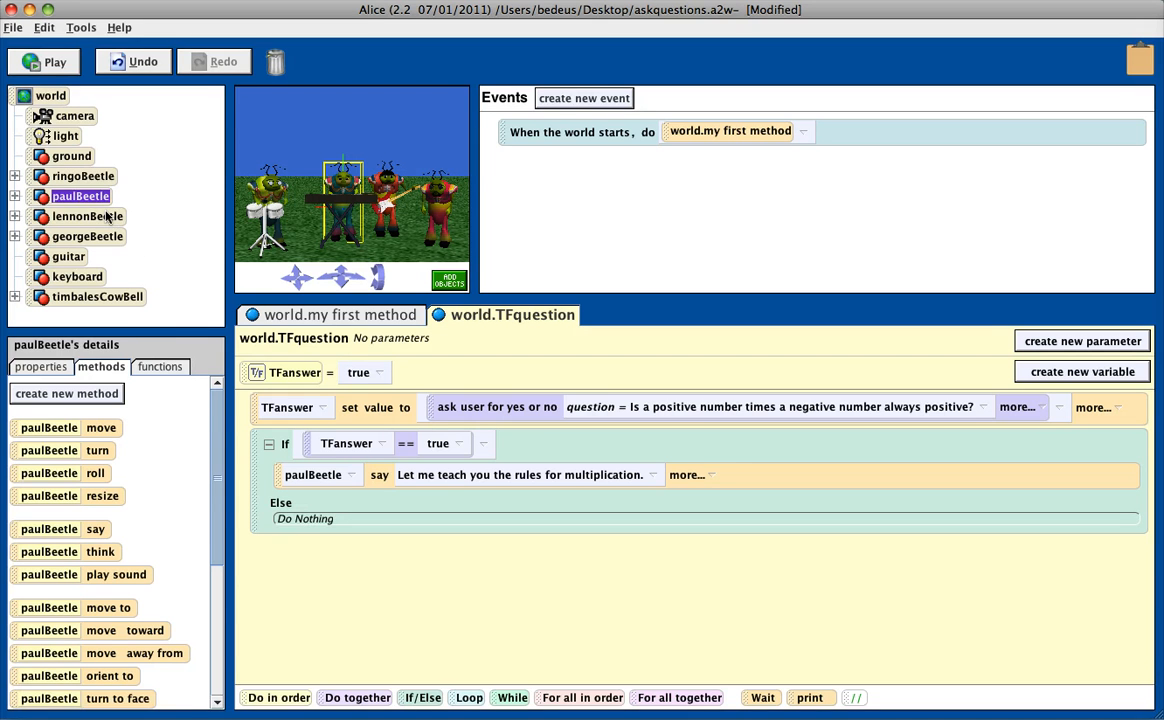
Add lennonBeetle say "Great job! You know your rules." to the Else branch
{"action": "left_click", "coordinate": [86, 216]}
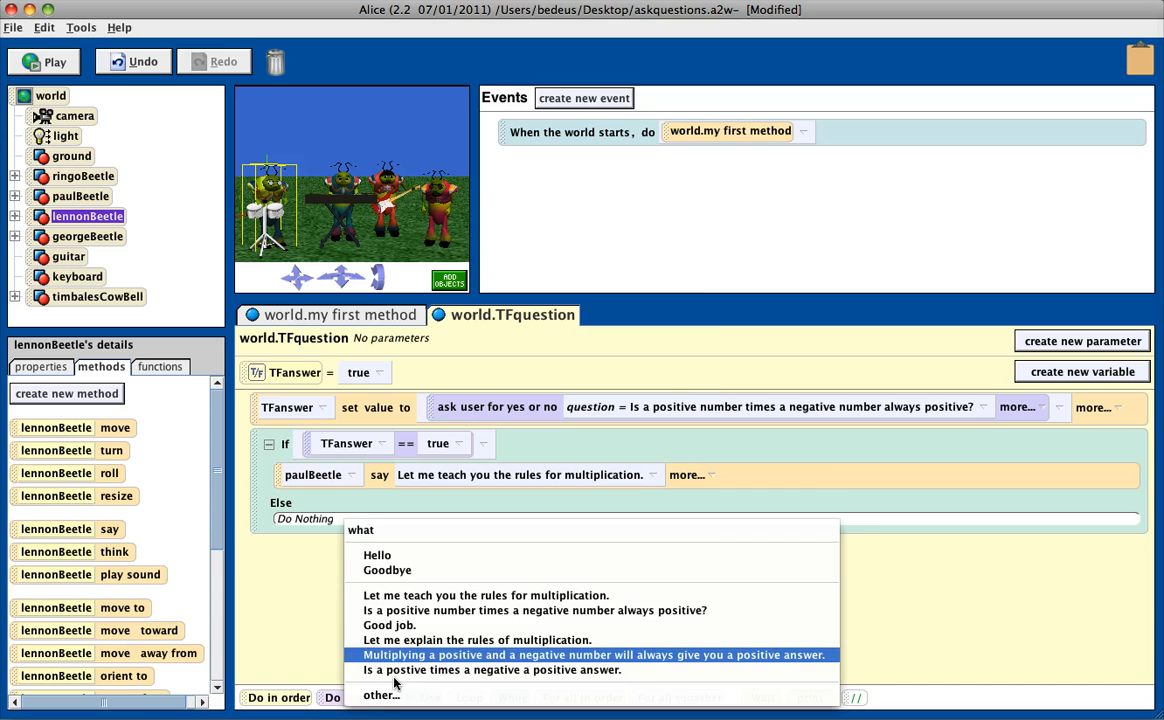
{"action": "left_click", "coordinate": [389, 695]}
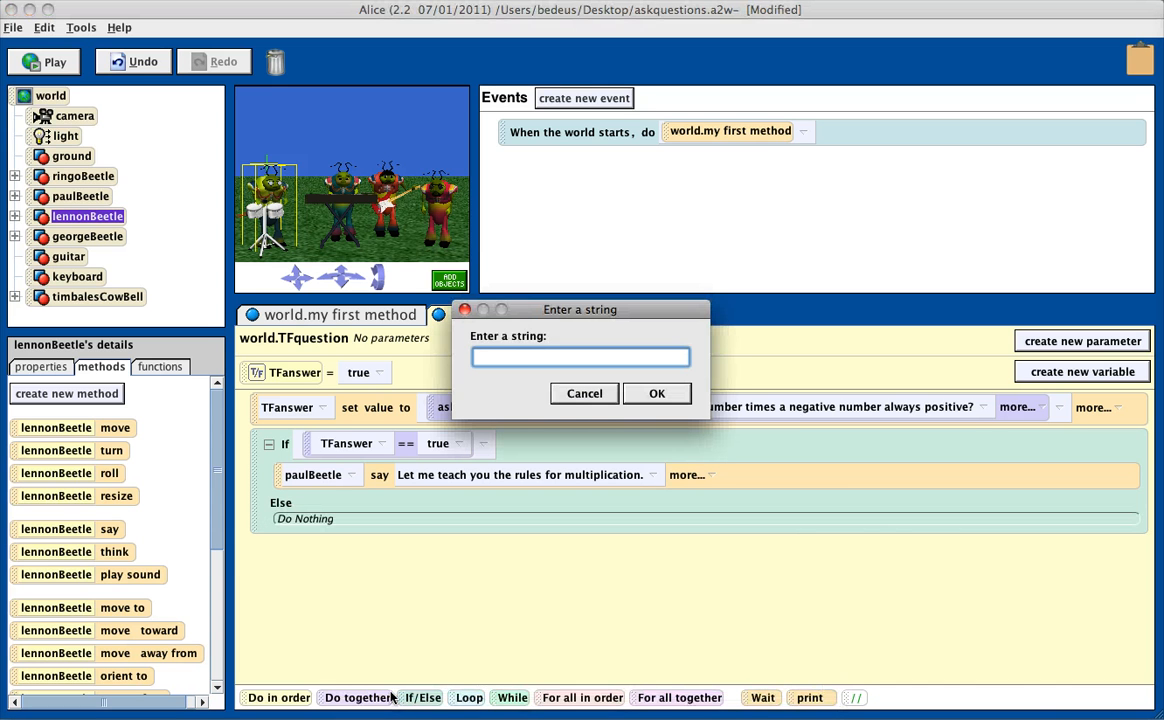
{"action": "type", "text": "Great job! You know"}
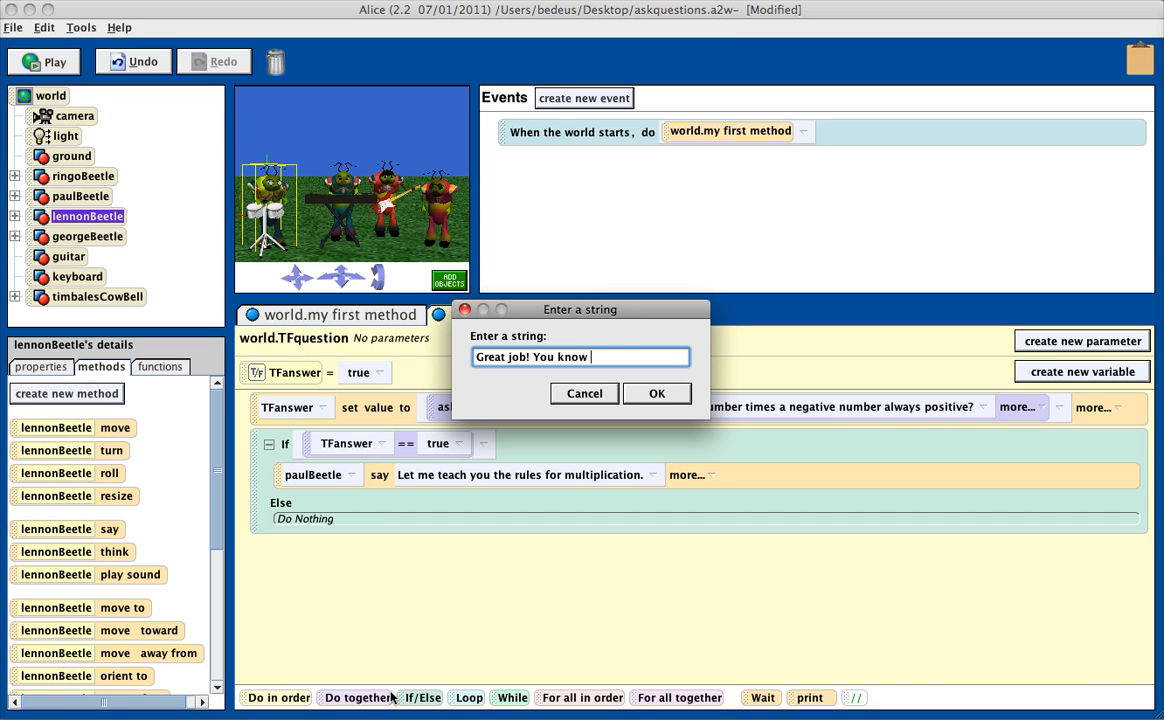
{"action": "type", "text": "your rules."}
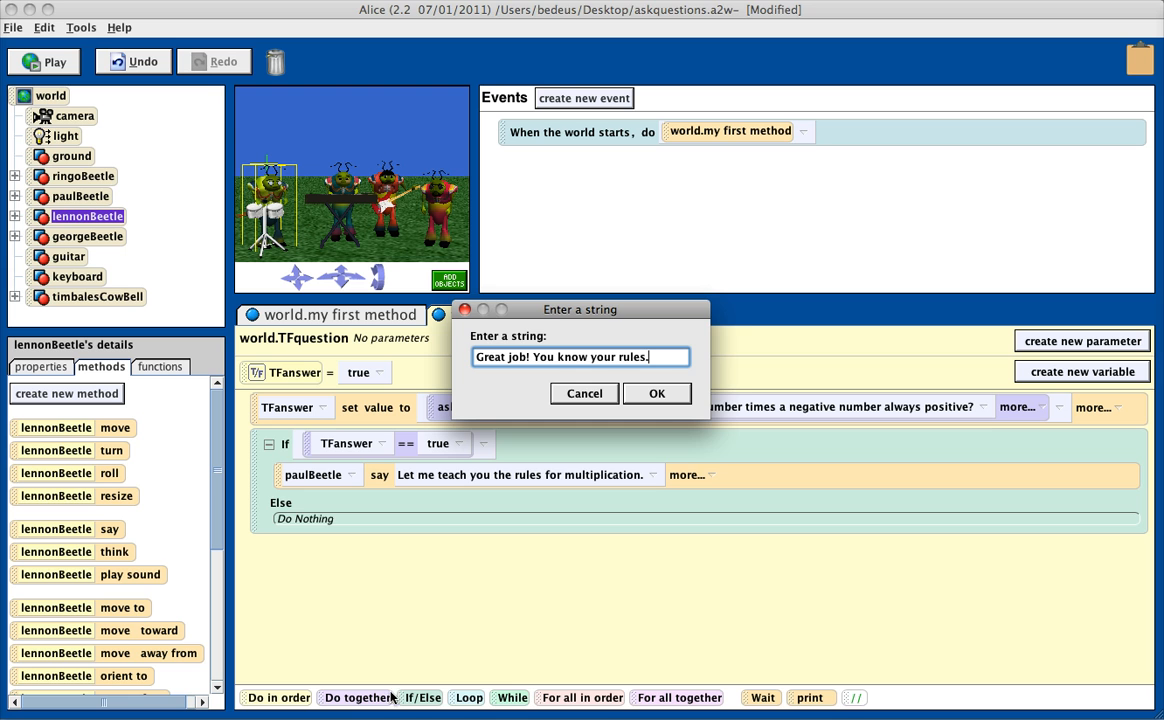
{"action": "left_click", "coordinate": [656, 393]}
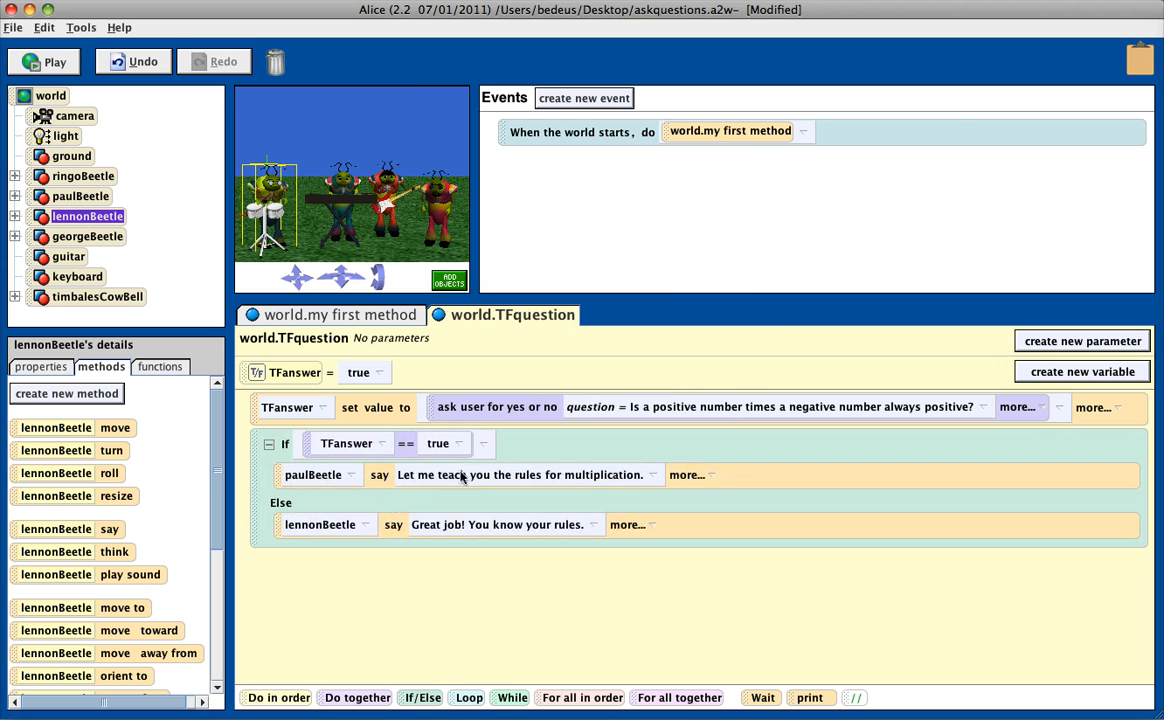
{"action": "mouse_move", "coordinate": [450, 537]}
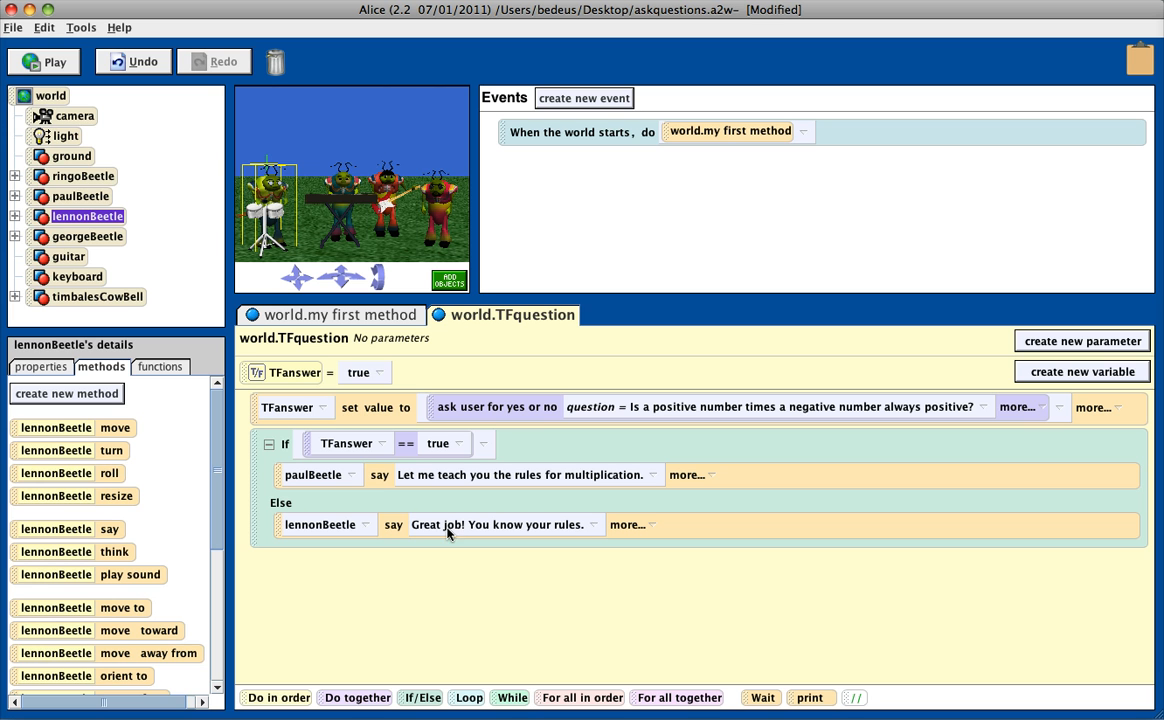
{"action": "mouse_move", "coordinate": [560, 412]}
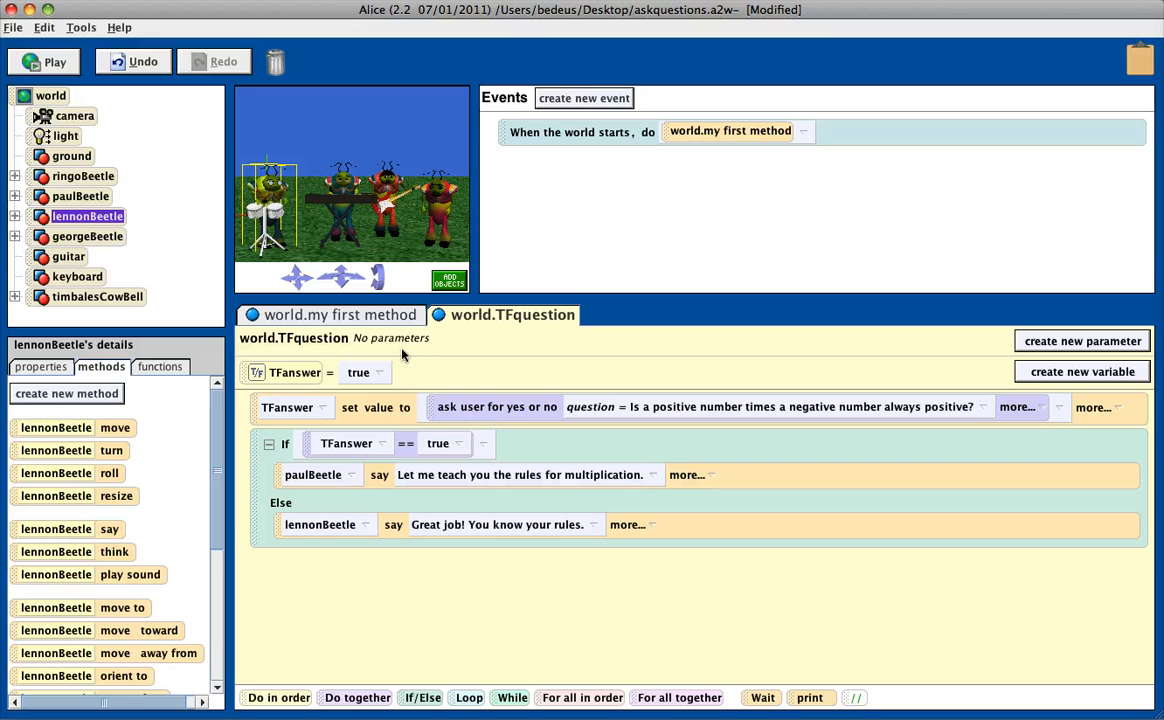
{"action": "mouse_move", "coordinate": [377, 316]}
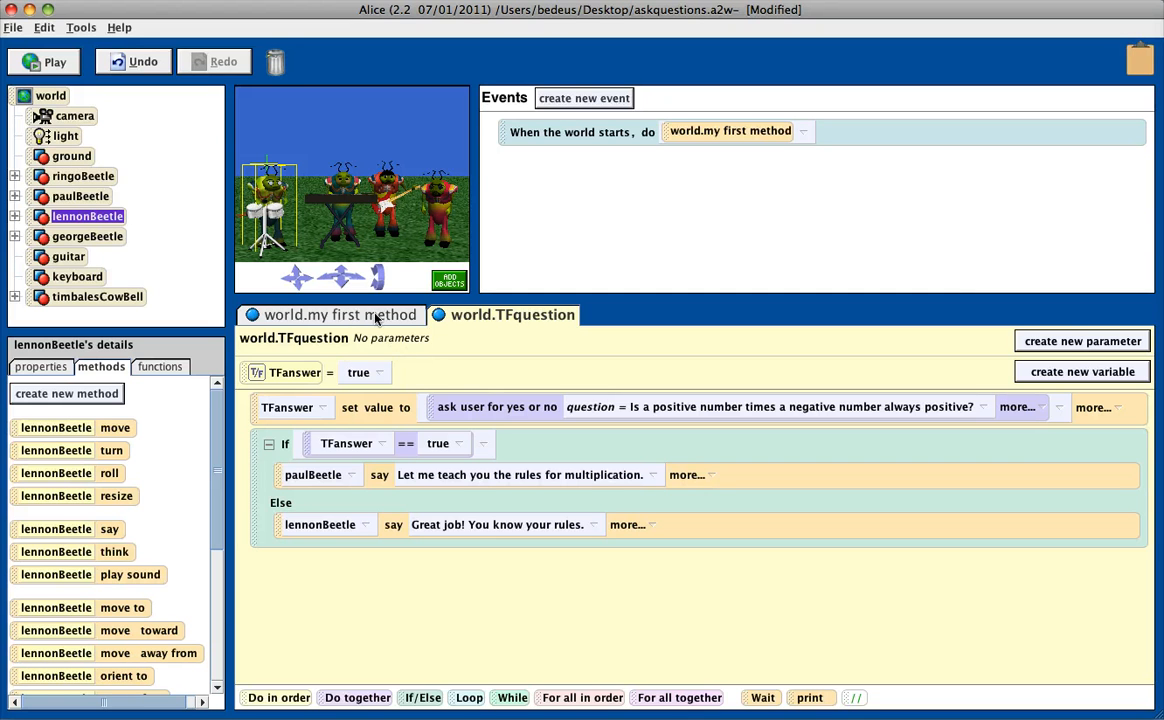
Open world.my first method and show the world's methods list
{"action": "left_click", "coordinate": [340, 314]}
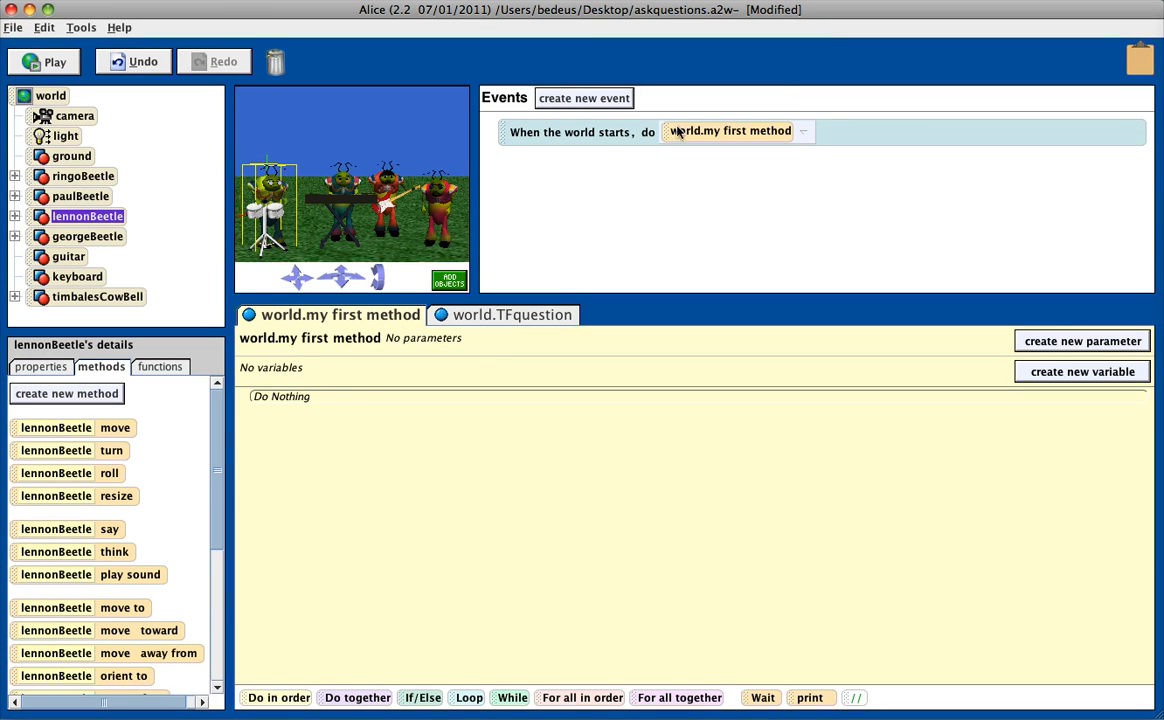
{"action": "mouse_move", "coordinate": [174, 213]}
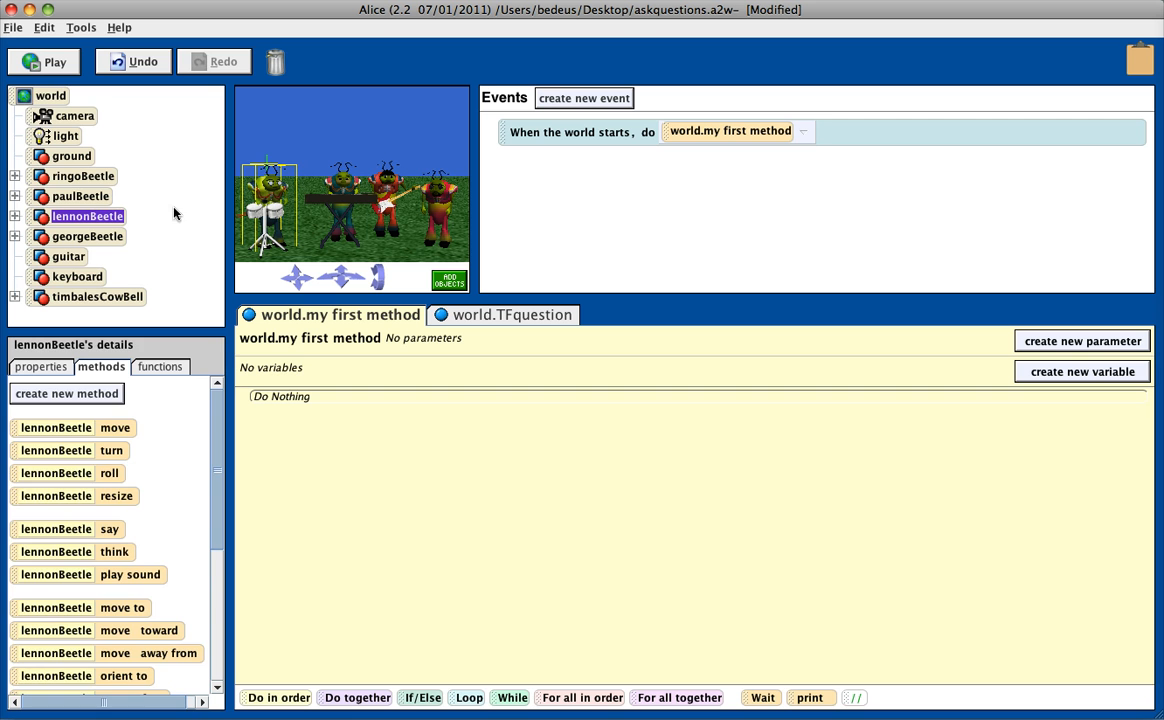
{"action": "left_click", "coordinate": [50, 96]}
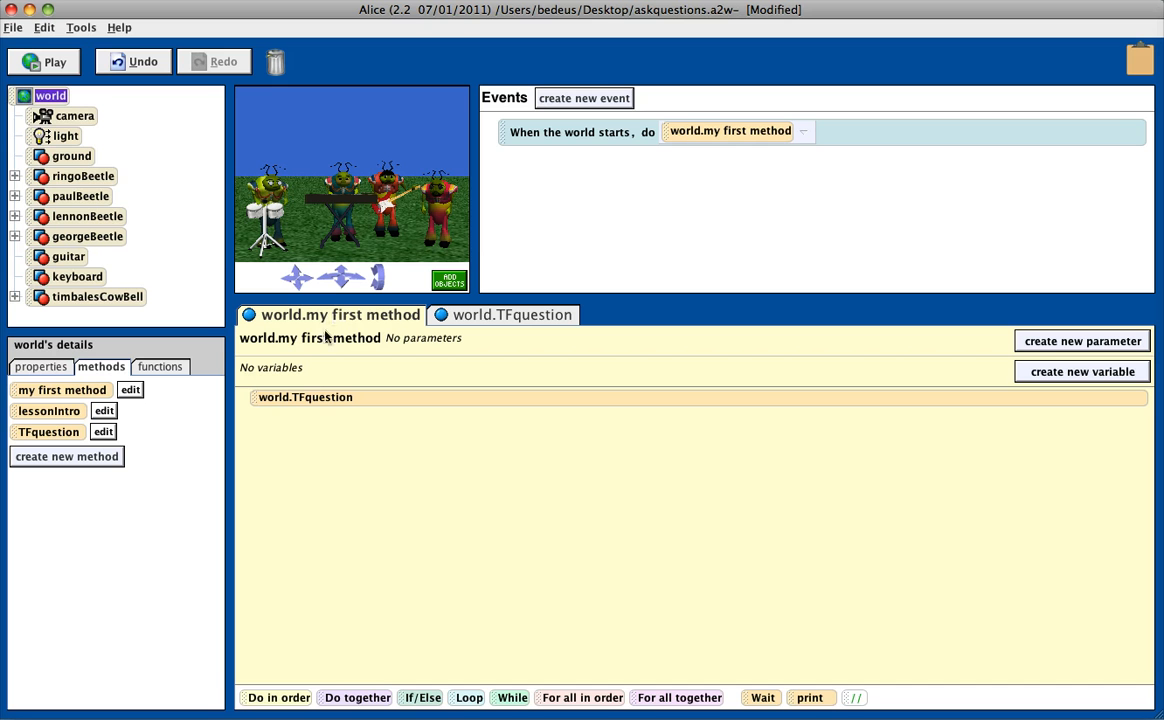
{"action": "mouse_move", "coordinate": [393, 326]}
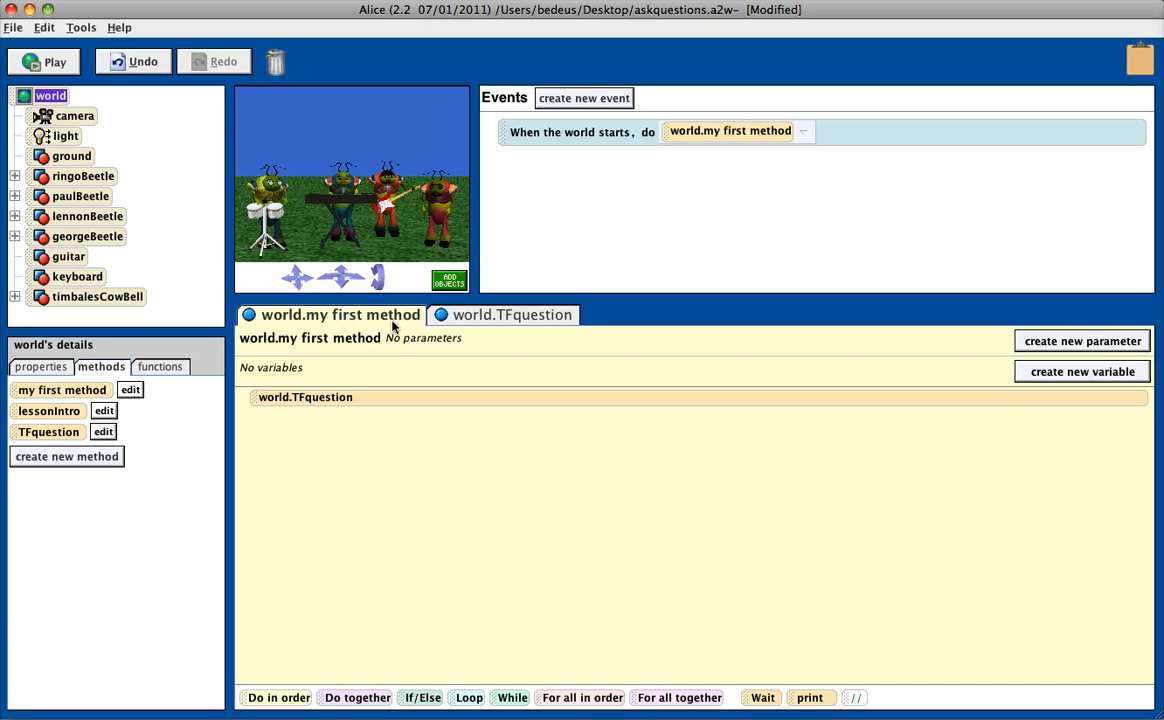
Return to the world.TFquestion method to review its If/Else code
{"action": "left_click", "coordinate": [510, 314]}
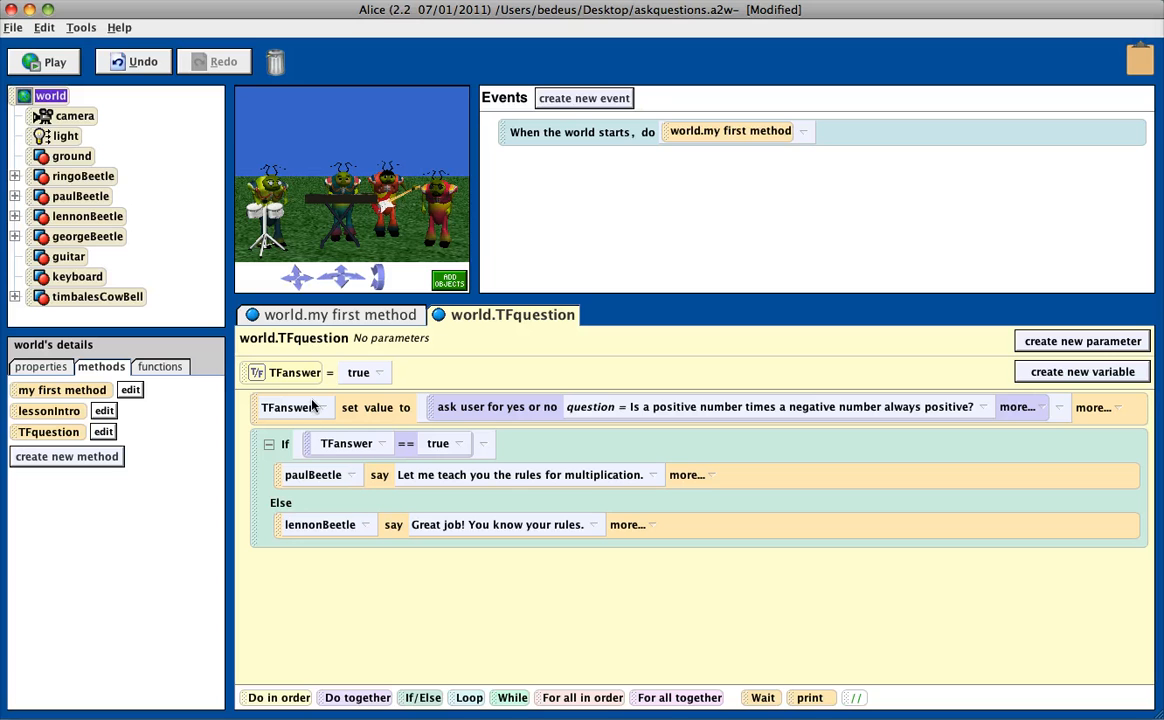
{"action": "mouse_move", "coordinate": [318, 415]}
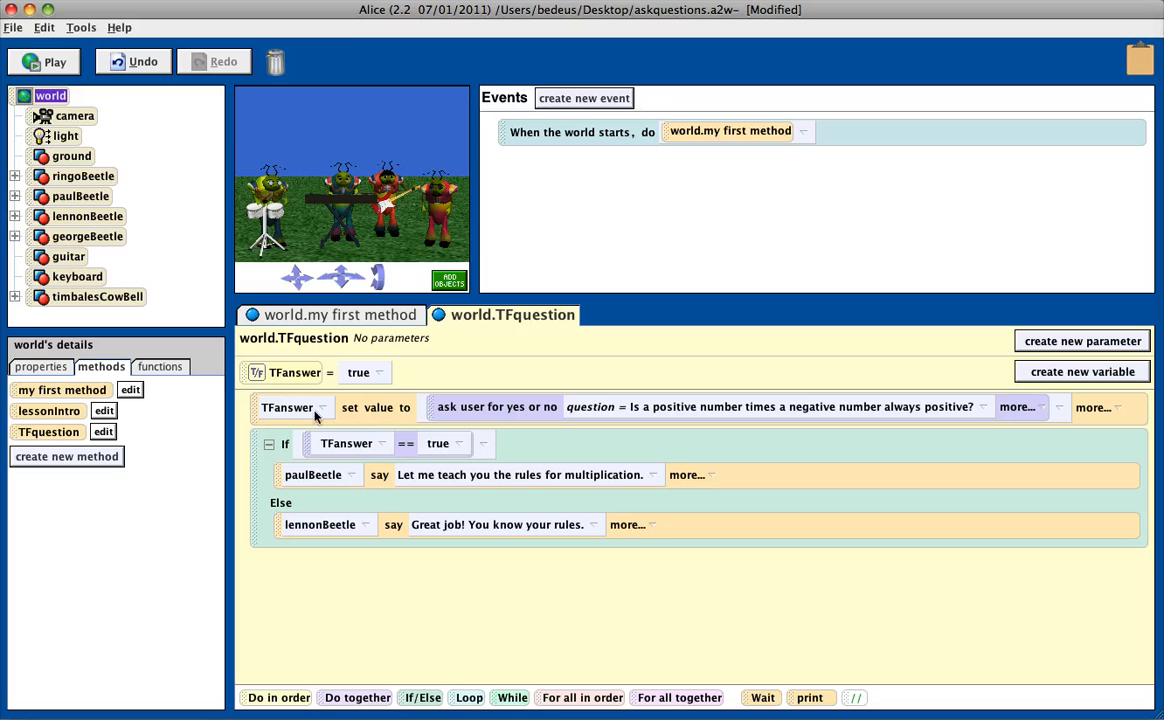
{"action": "mouse_move", "coordinate": [696, 414]}
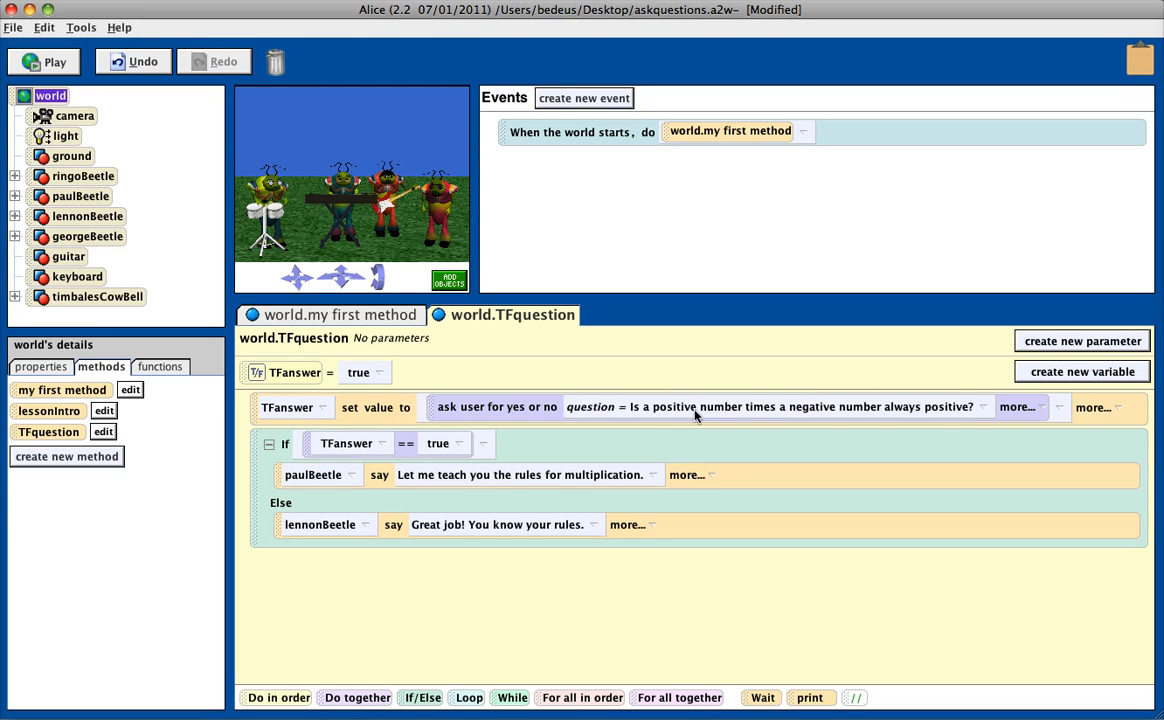
{"action": "mouse_move", "coordinate": [318, 443]}
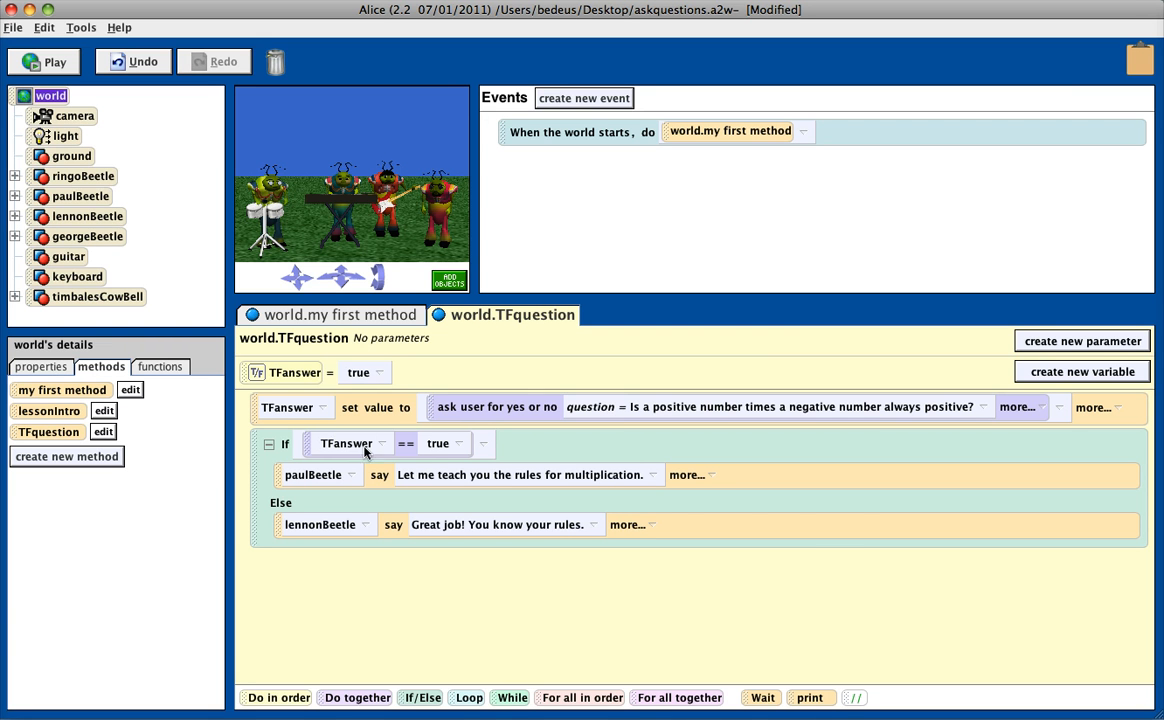
{"action": "mouse_move", "coordinate": [442, 443]}
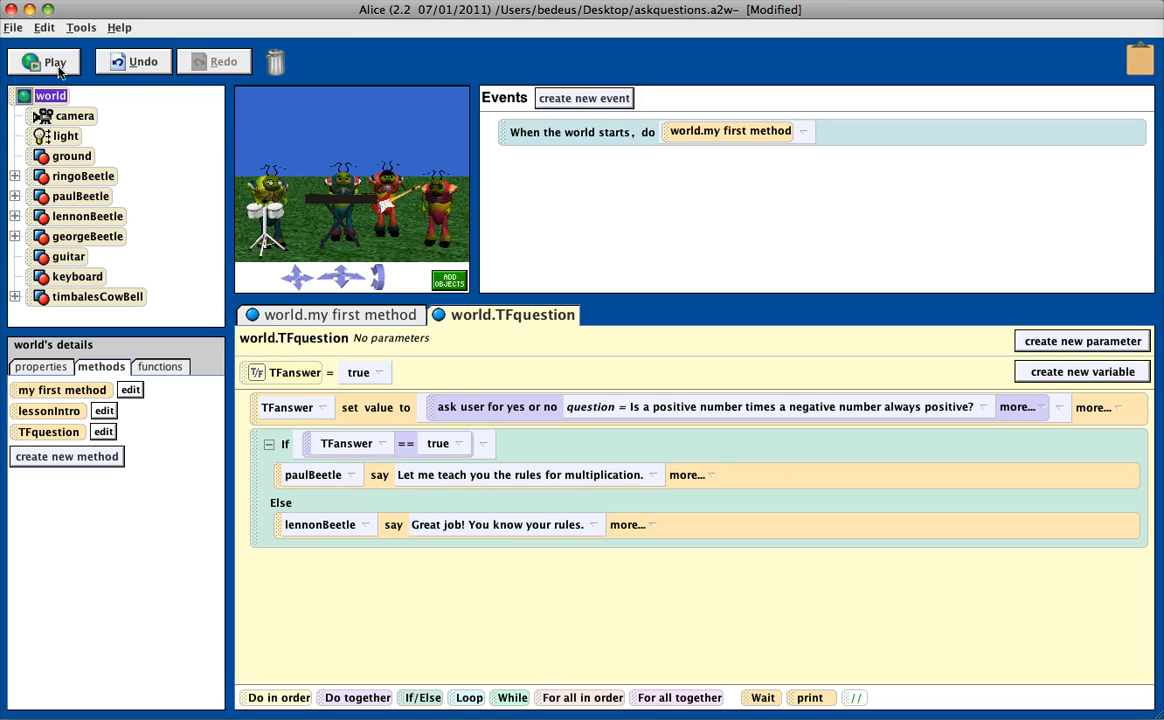
{"action": "mouse_move", "coordinate": [65, 70]}
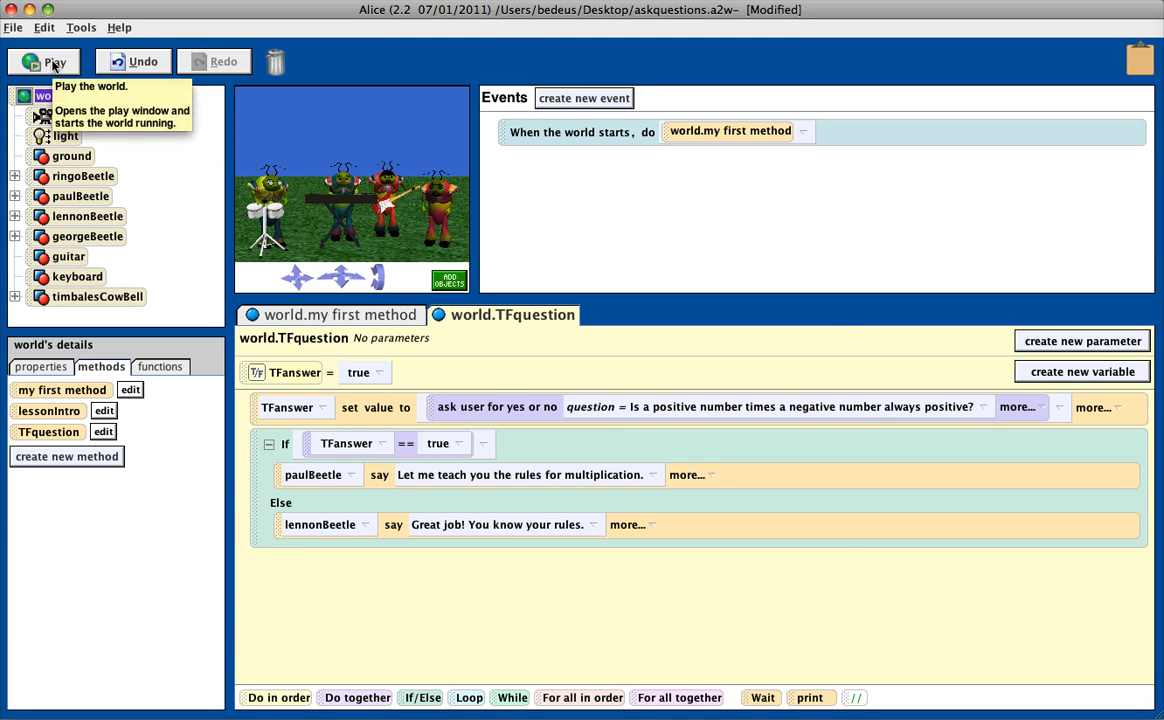
{"action": "left_click", "coordinate": [44, 58]}
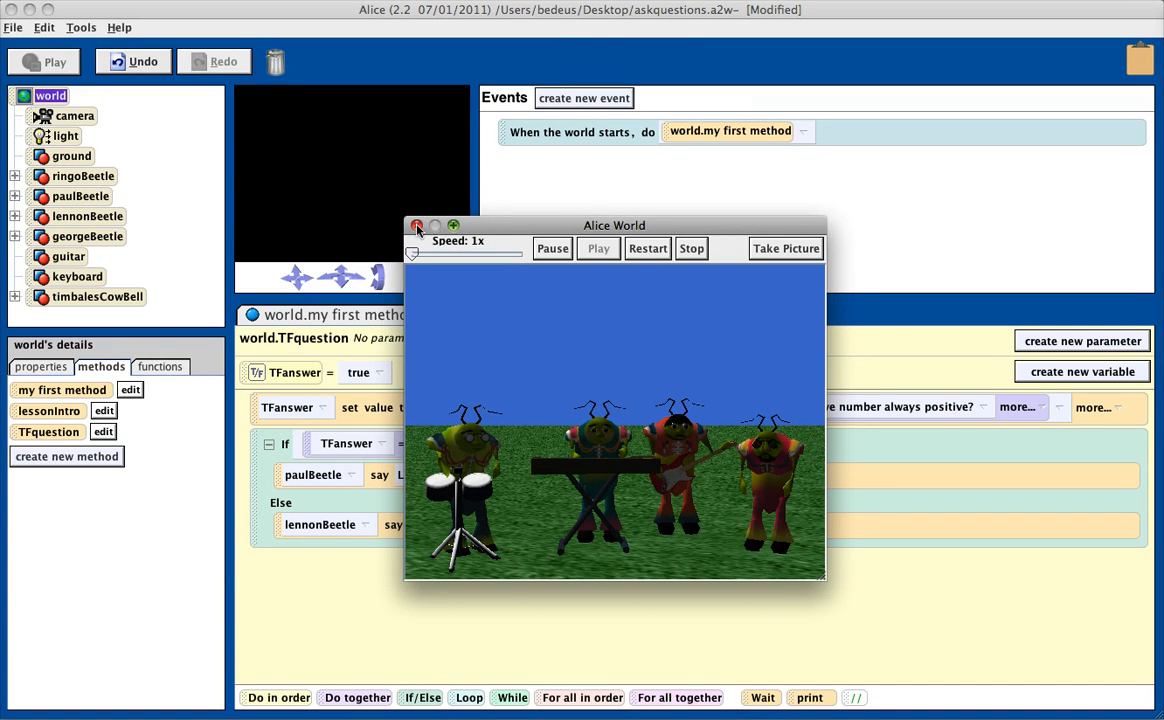
{"action": "left_click", "coordinate": [416, 225]}
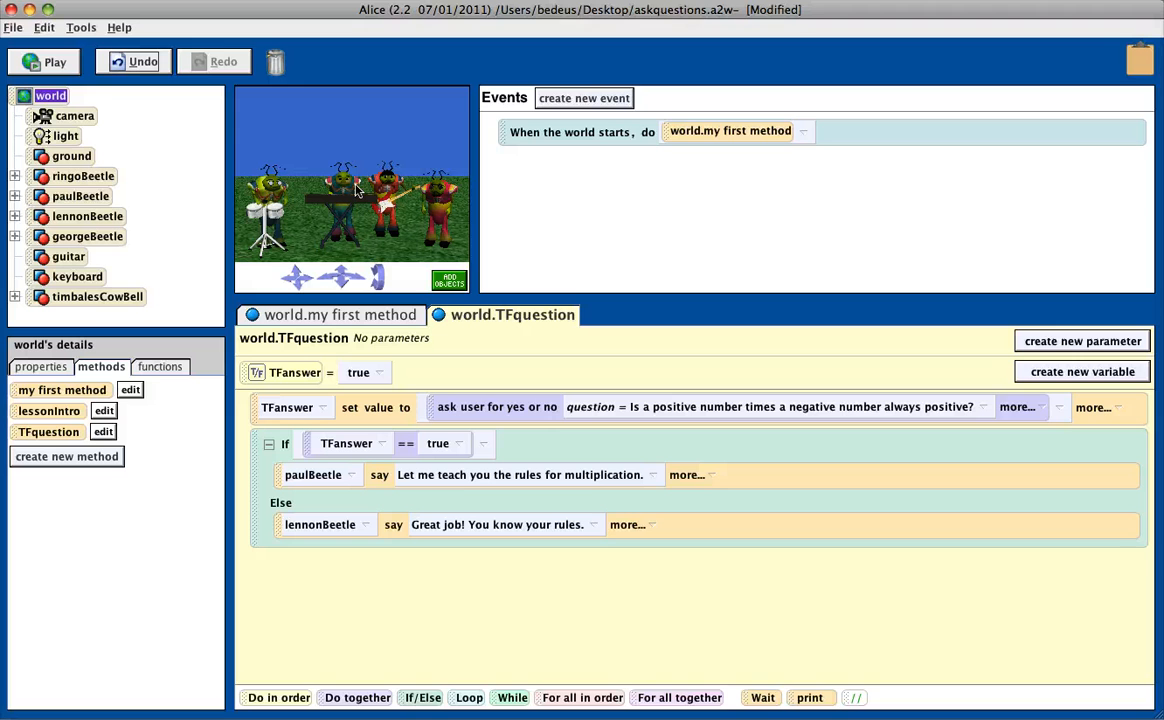
{"action": "mouse_move", "coordinate": [314, 302]}
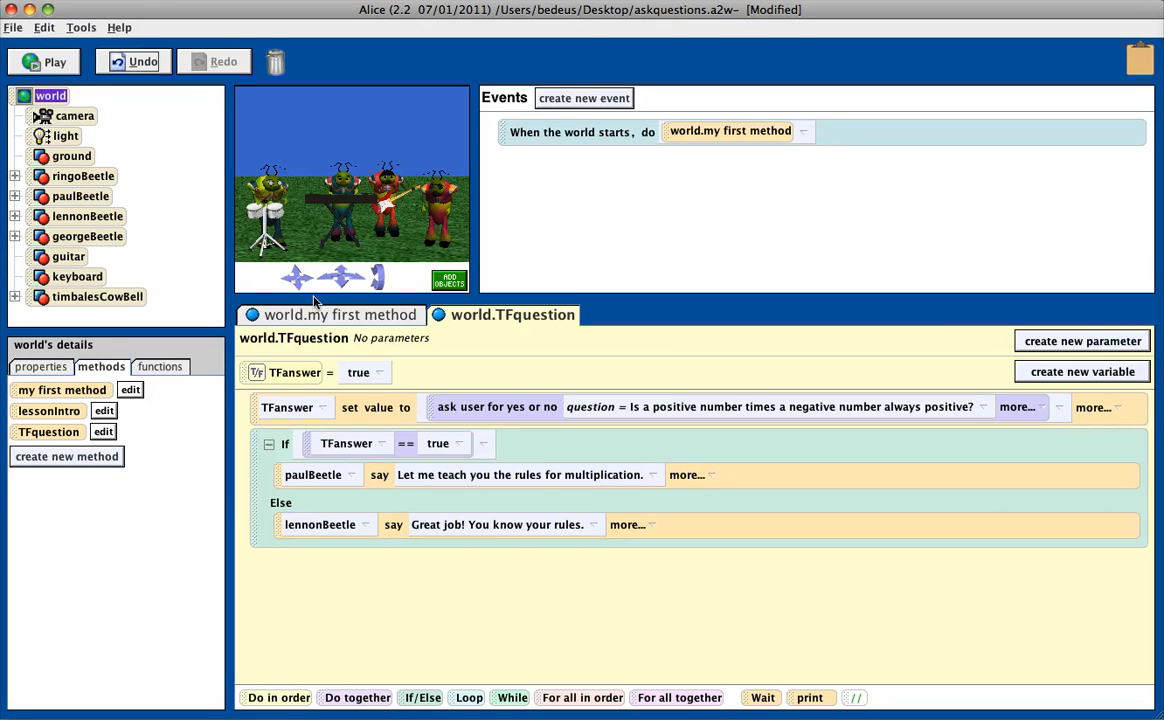